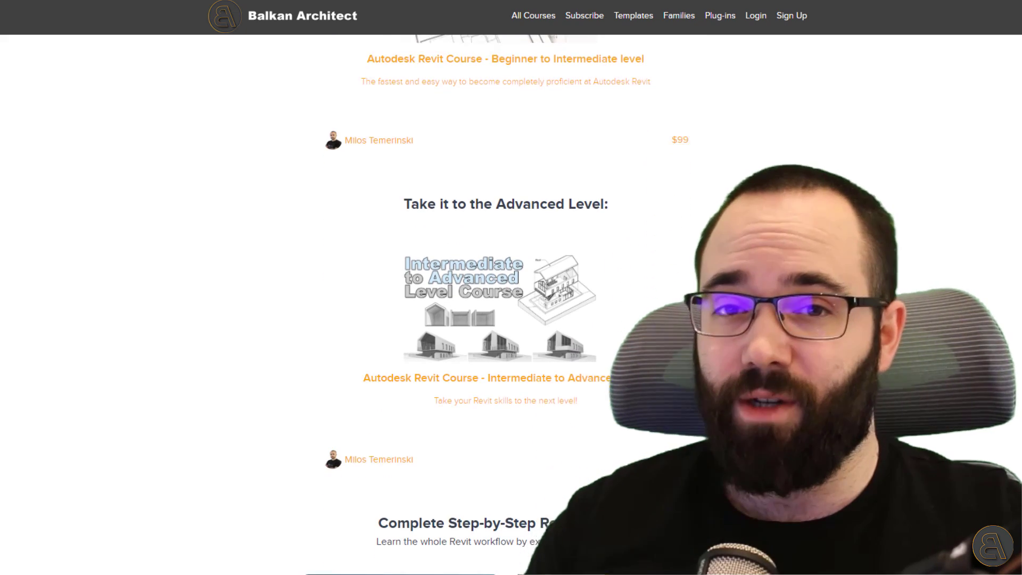
# Scroll down and back up through the Balkan Architect website page
pyautogui.scroll(-3)
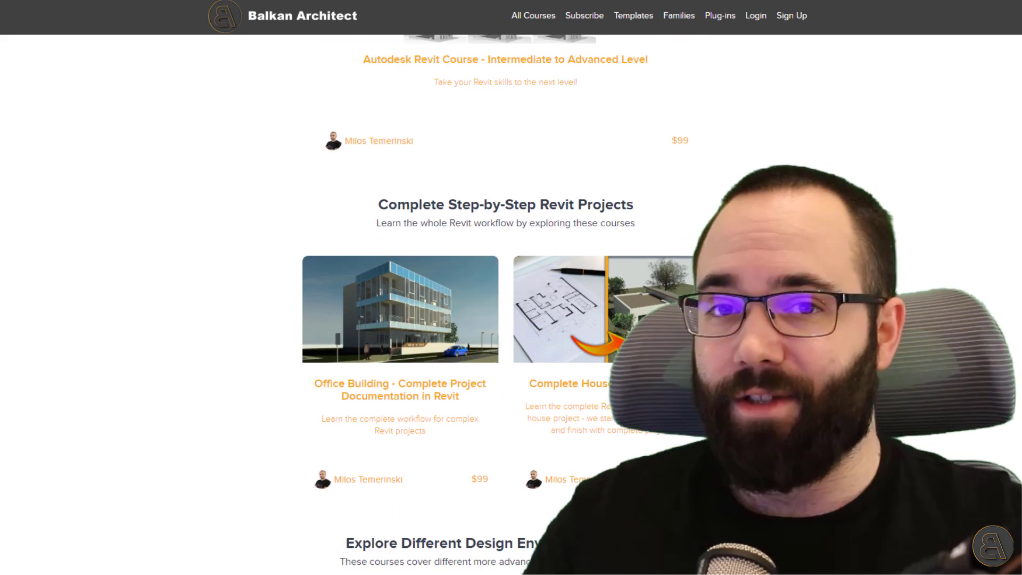
pyautogui.scroll(-3)
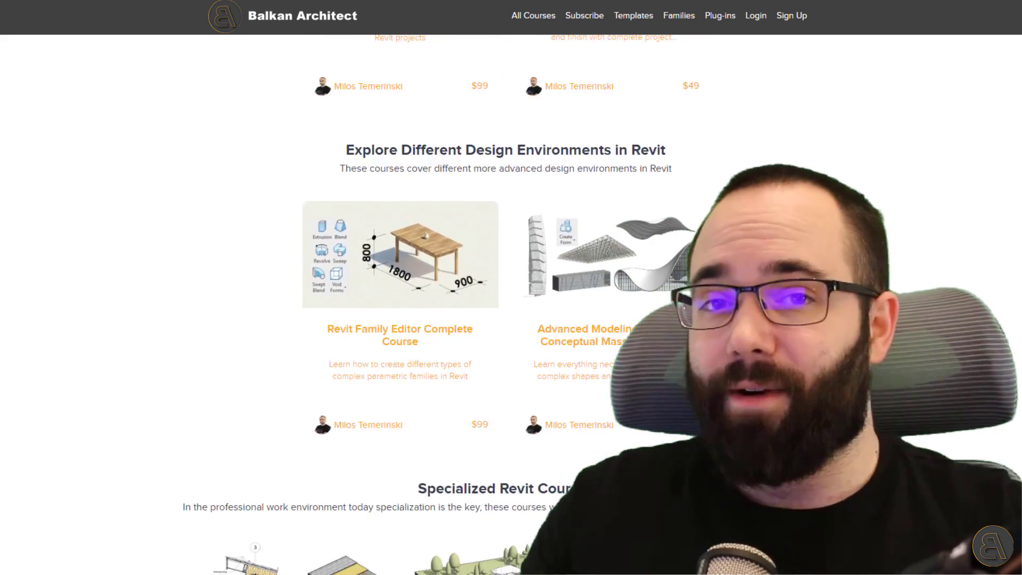
pyautogui.scroll(-3)
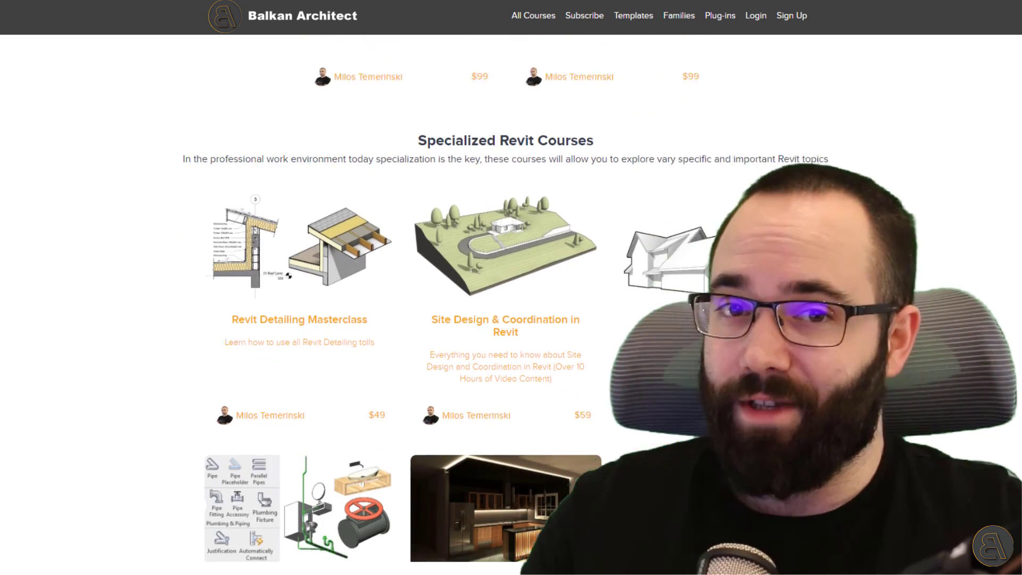
pyautogui.scroll(-3)
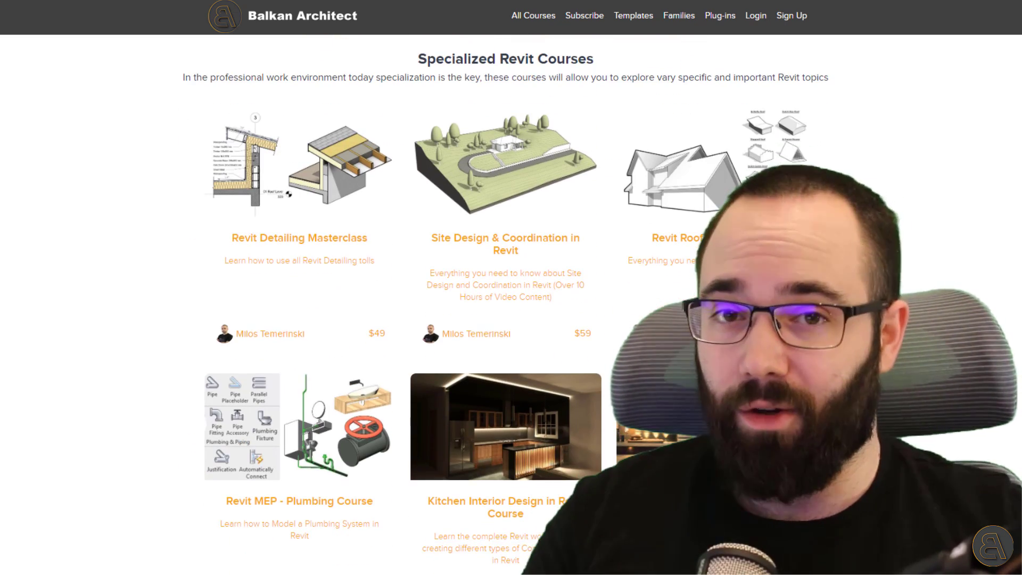
pyautogui.scroll(-3)
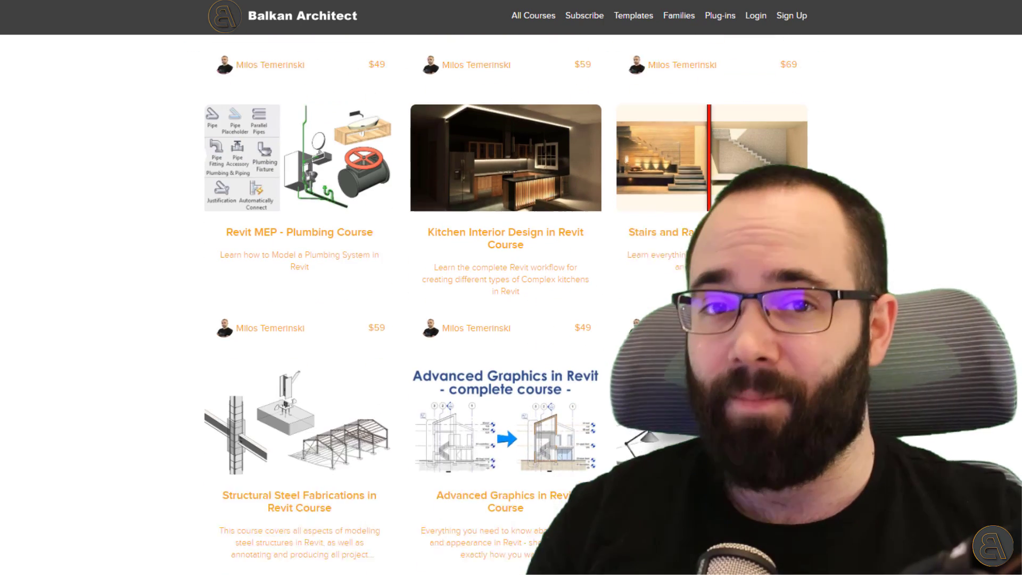
pyautogui.scroll(-3)
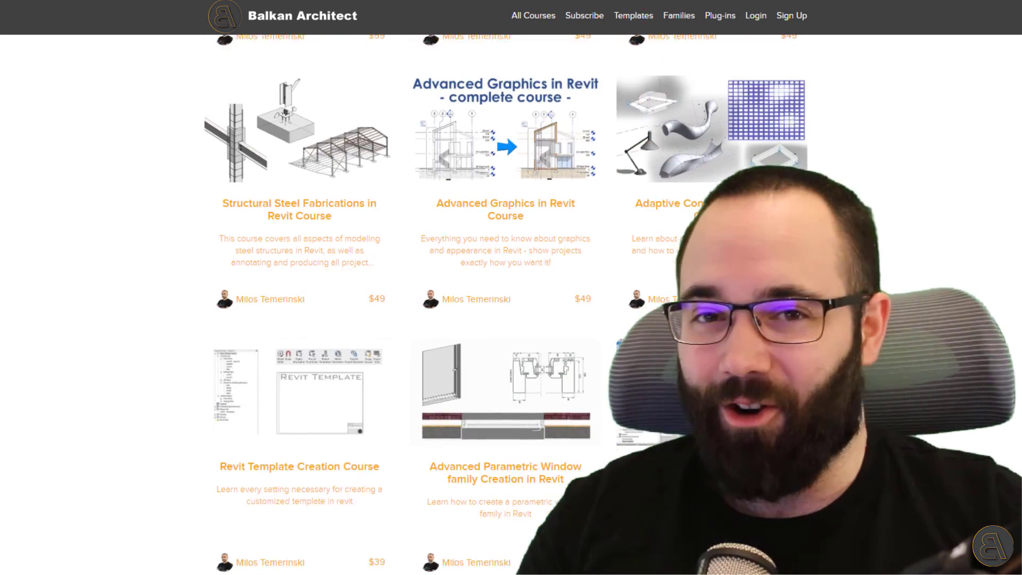
pyautogui.scroll(-3)
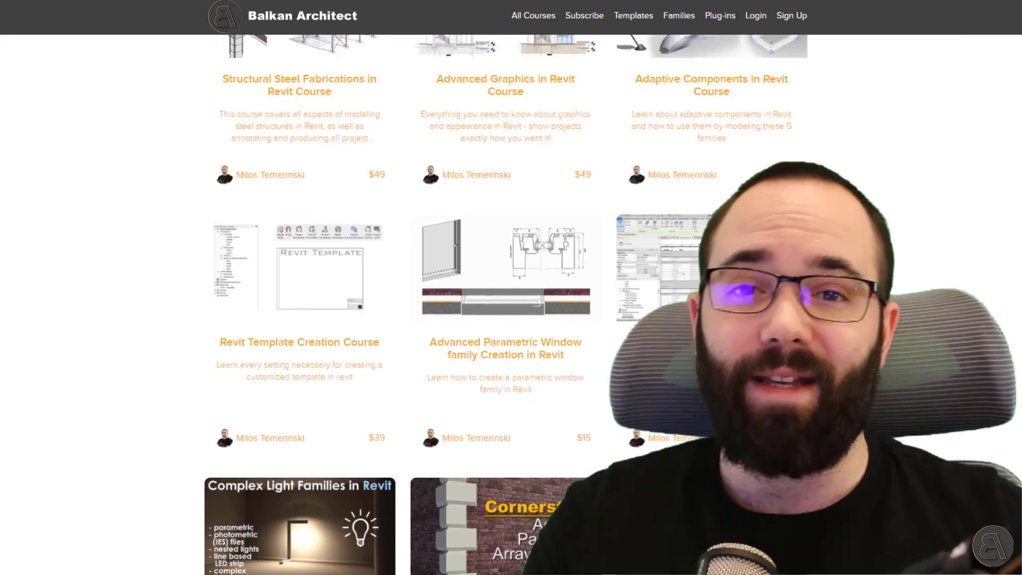
pyautogui.scroll(-3)
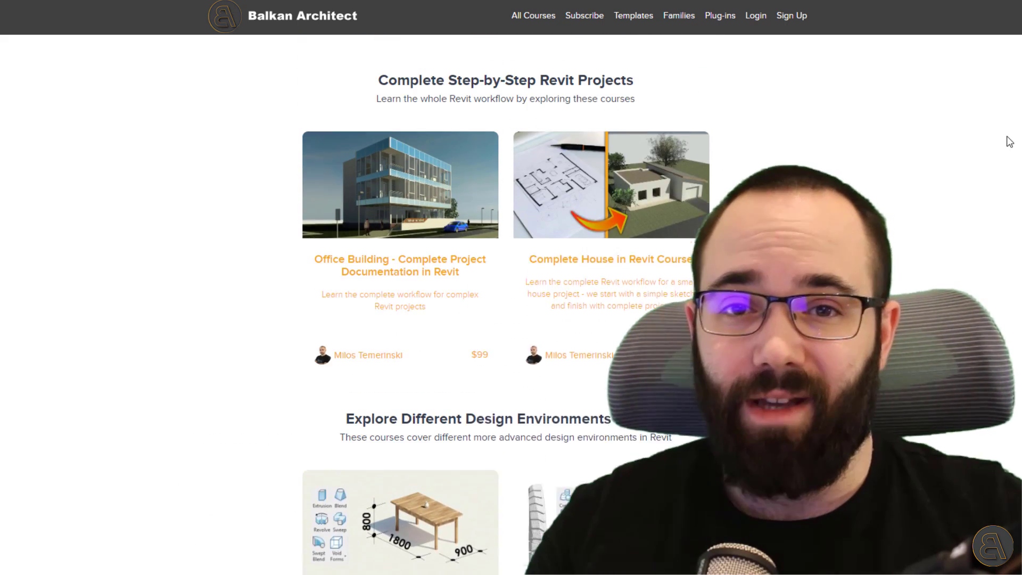
pyautogui.scroll(3)
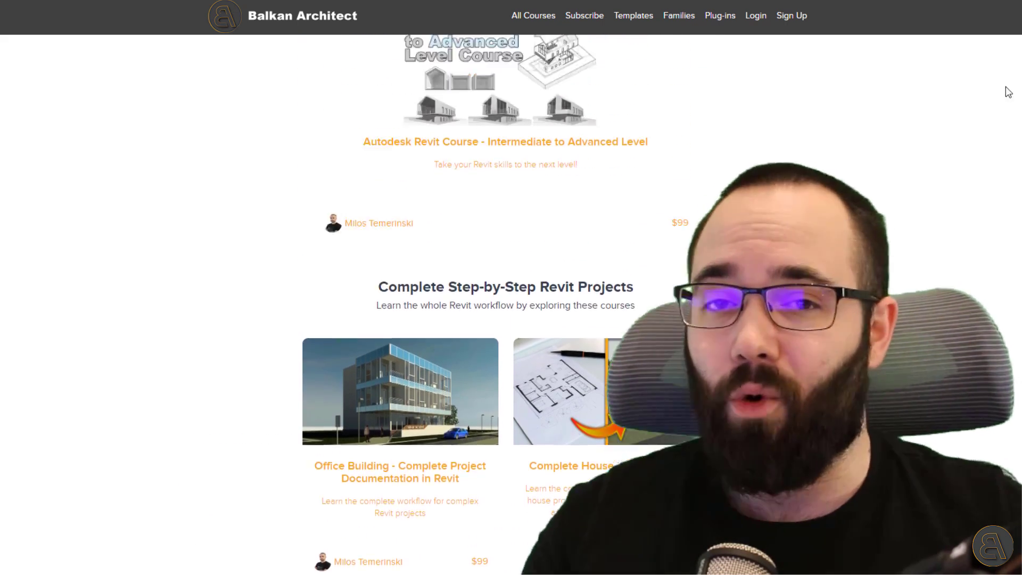
pyautogui.scroll(3)
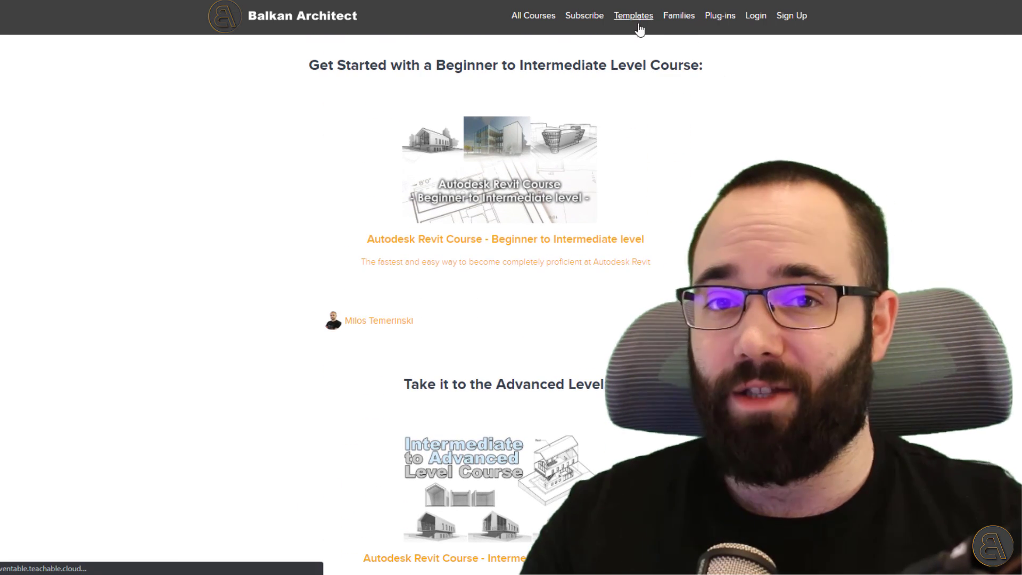
# Go to the Templates page and scroll through the Revit templates on offer
pyautogui.click(632, 15)
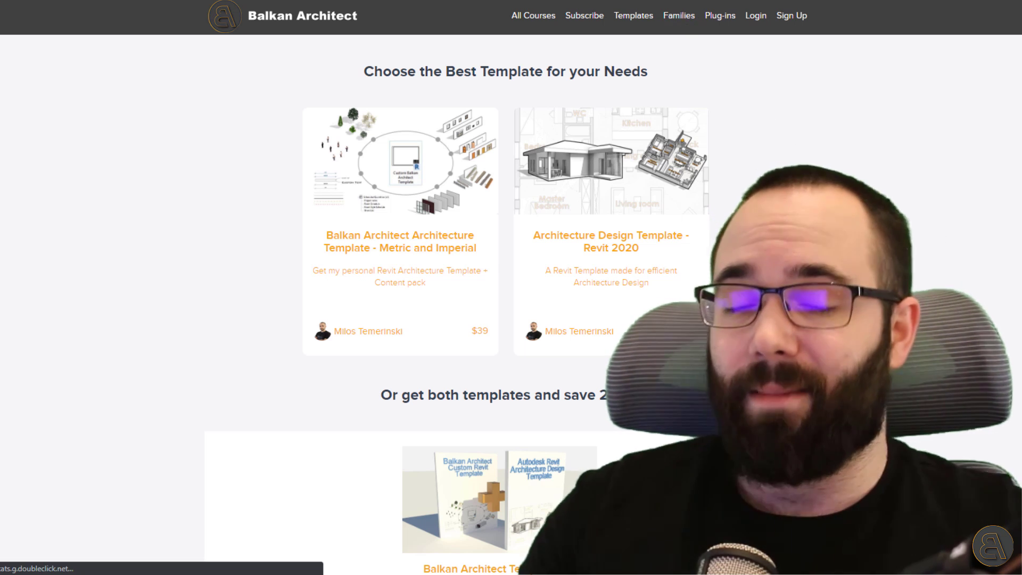
pyautogui.scroll(-3)
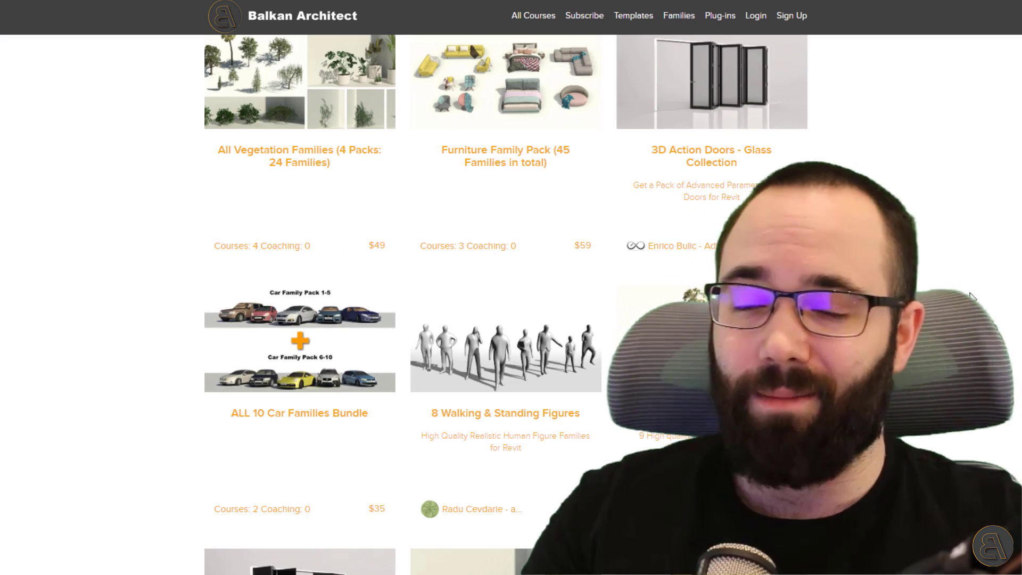
pyautogui.scroll(-3)
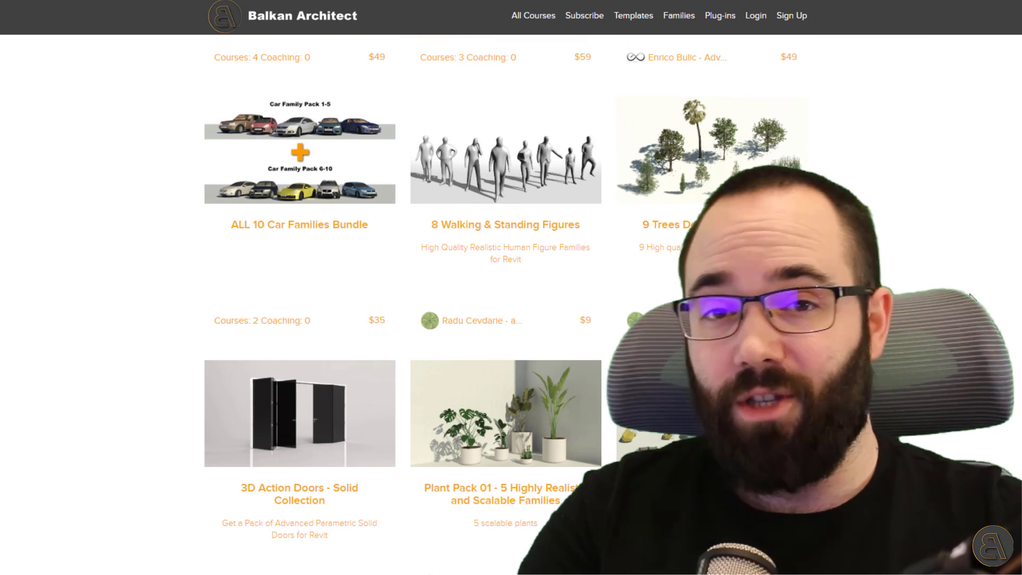
pyautogui.scroll(-3)
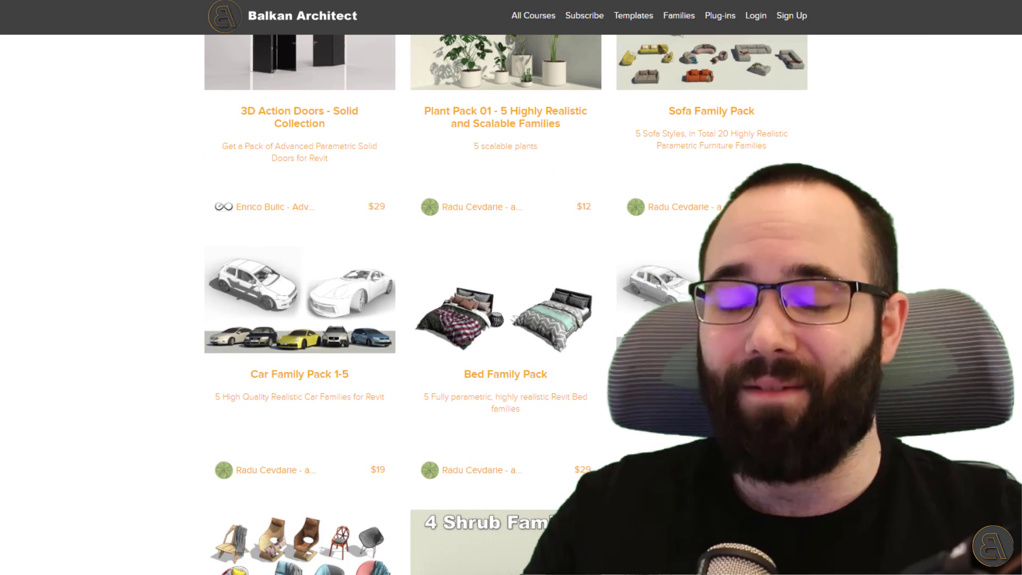
pyautogui.scroll(-3)
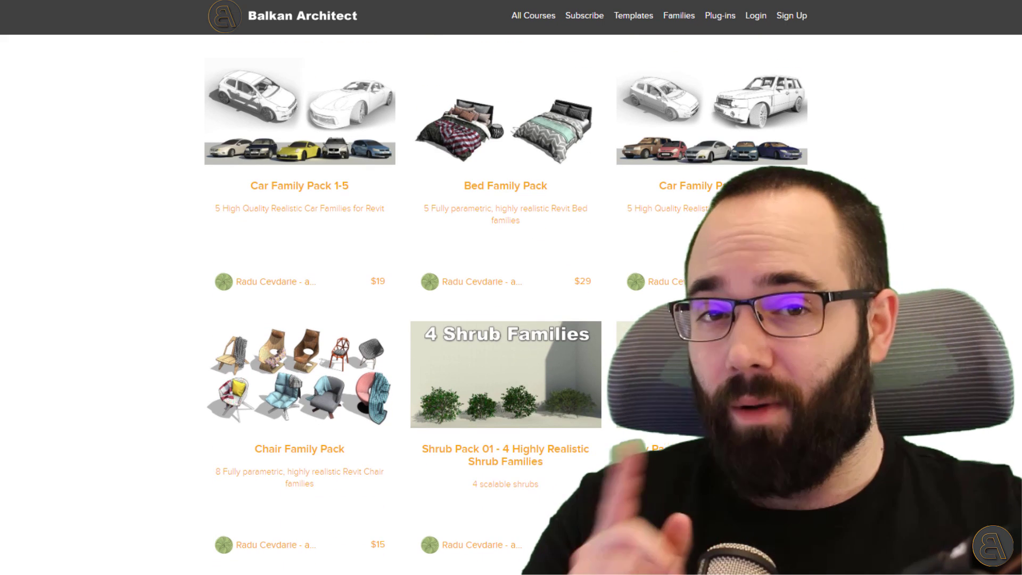
pyautogui.scroll(-3)
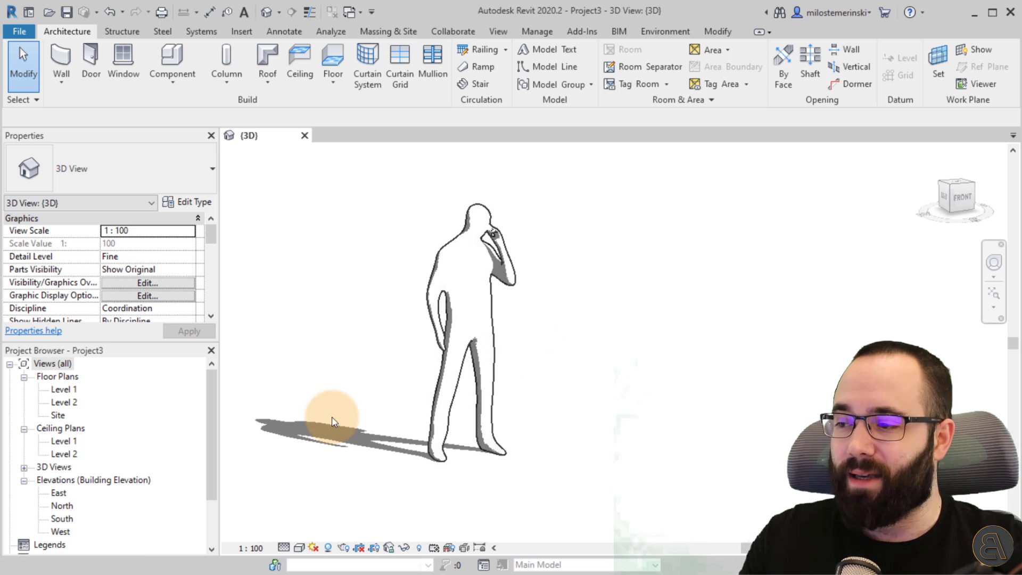
# Show the figure in the South elevation at Fine detail level with Thin Lines on
pyautogui.doubleClick(62, 518)
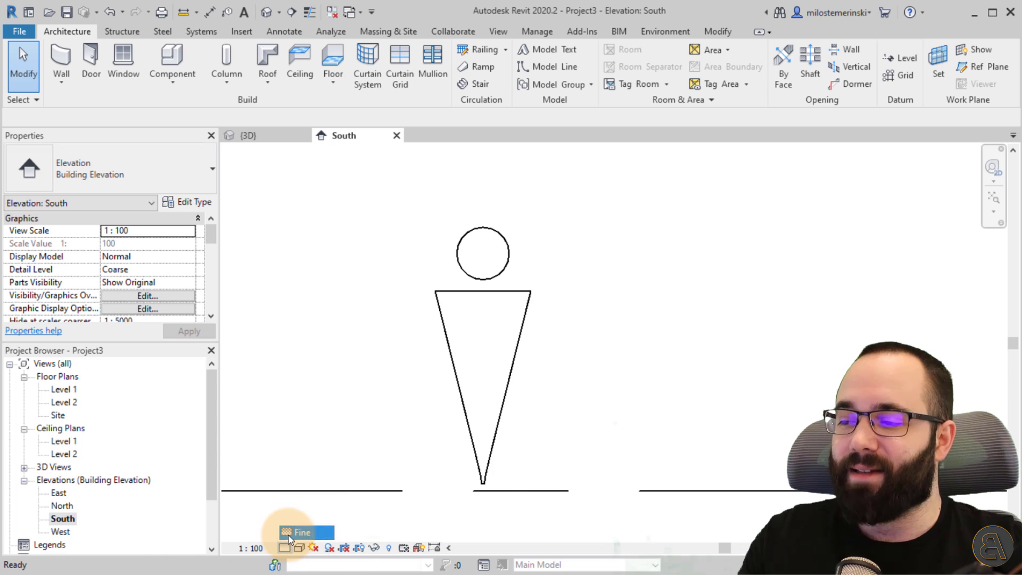
pyautogui.click(299, 532)
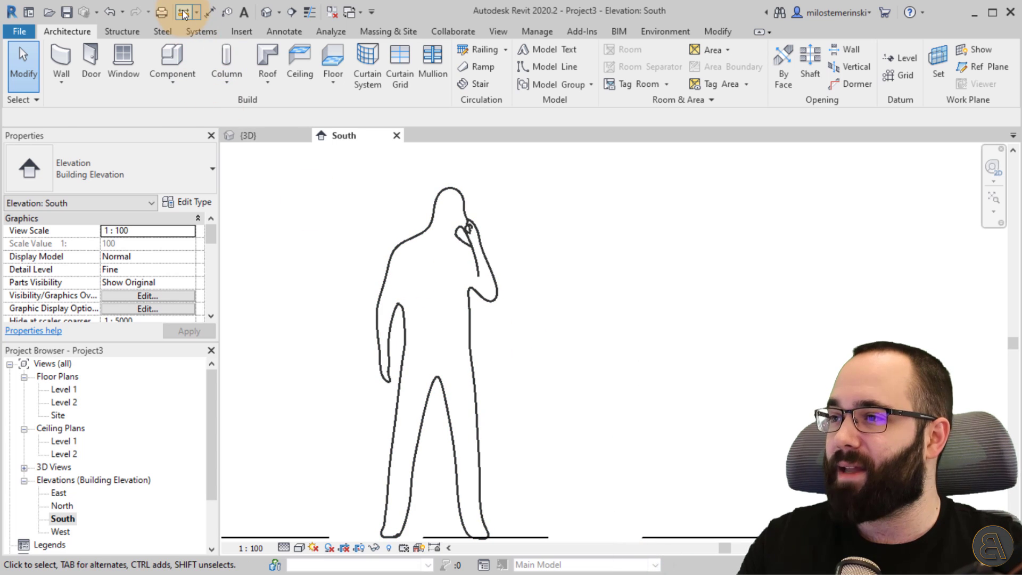
pyautogui.click(183, 12)
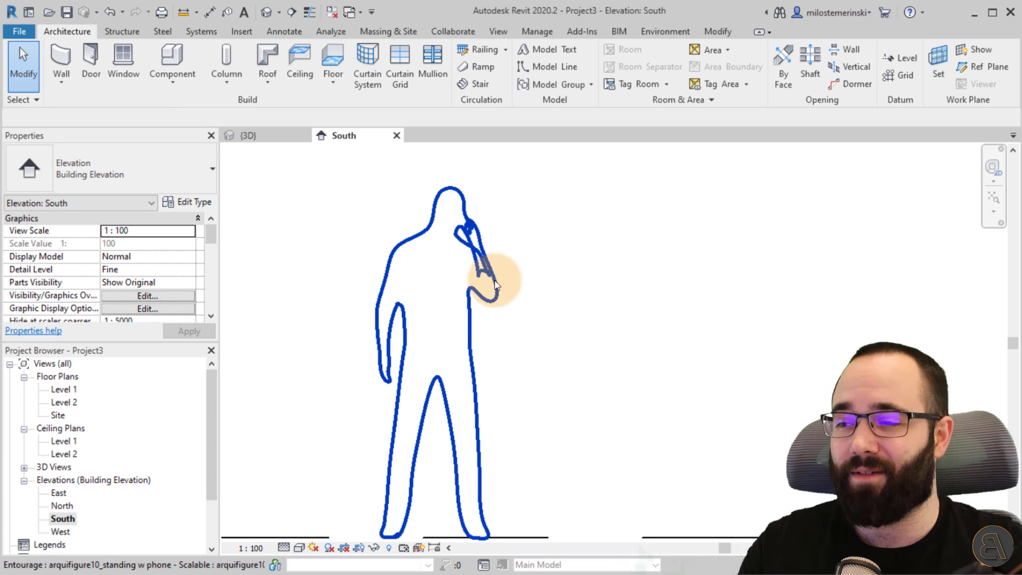
pyautogui.moveTo(496, 307)
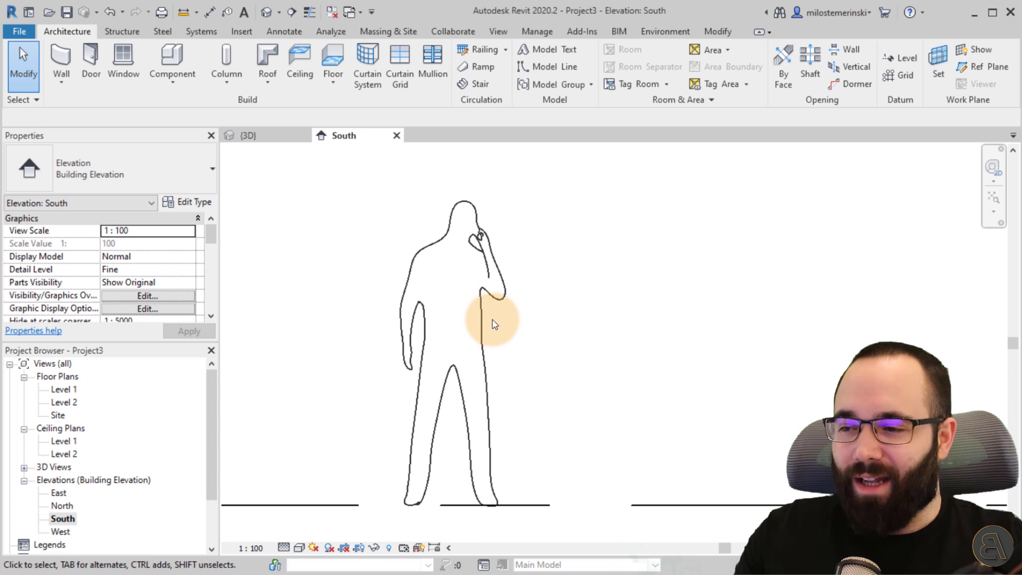
# Select the standing figure and switch back to the {3D} view
pyautogui.click(482, 505)
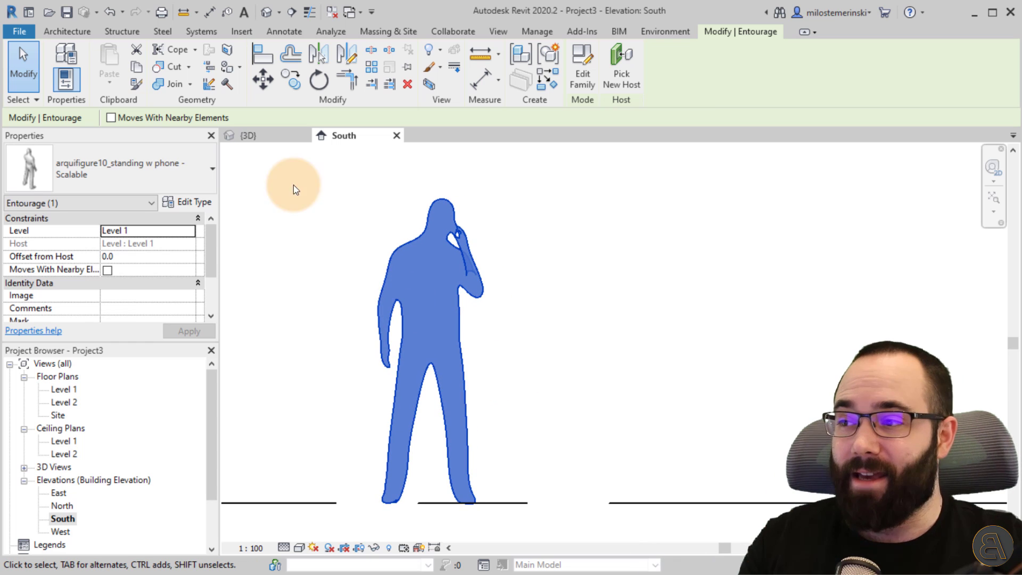
pyautogui.click(248, 135)
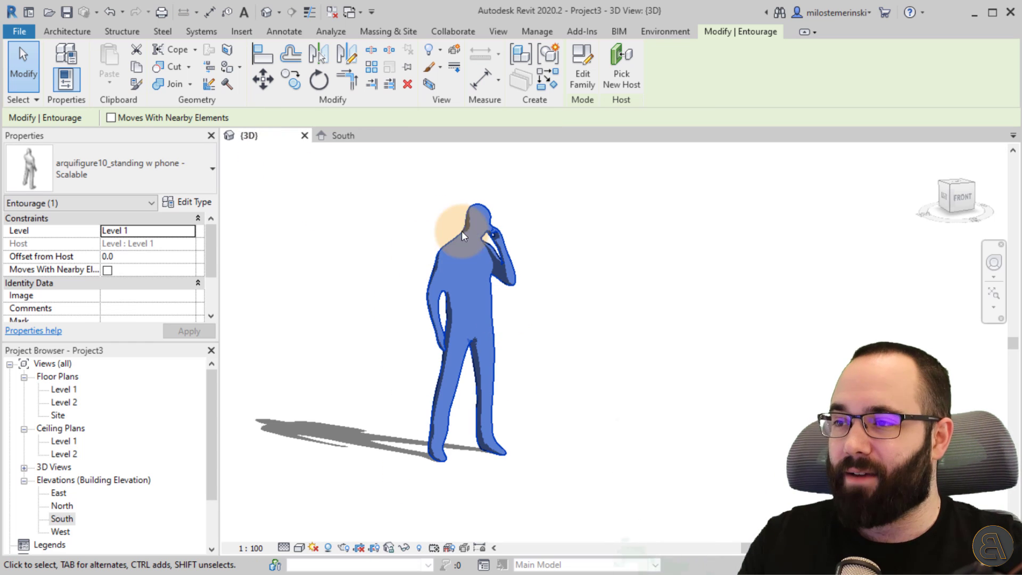
pyautogui.moveTo(389, 67)
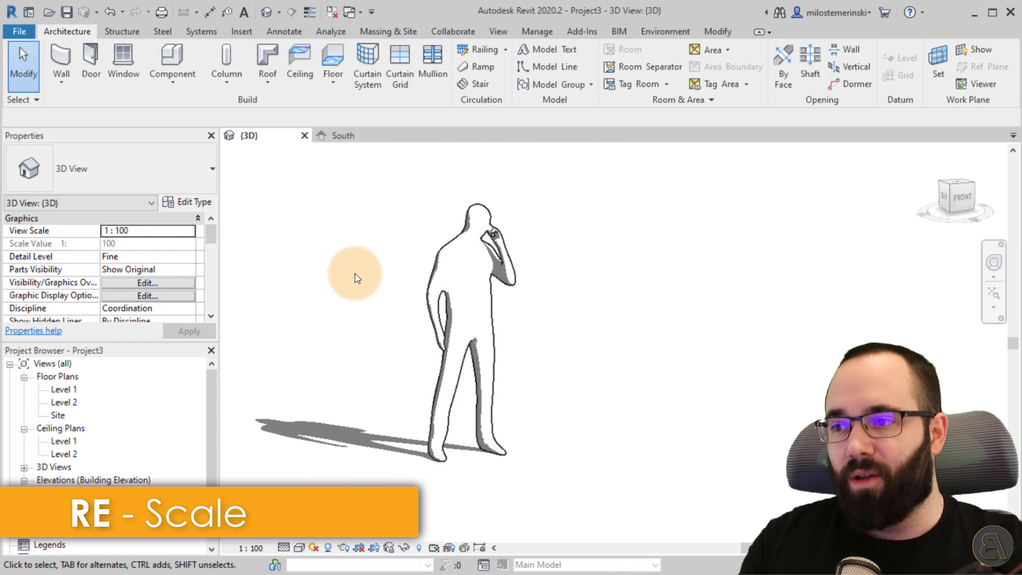
pyautogui.moveTo(568, 381)
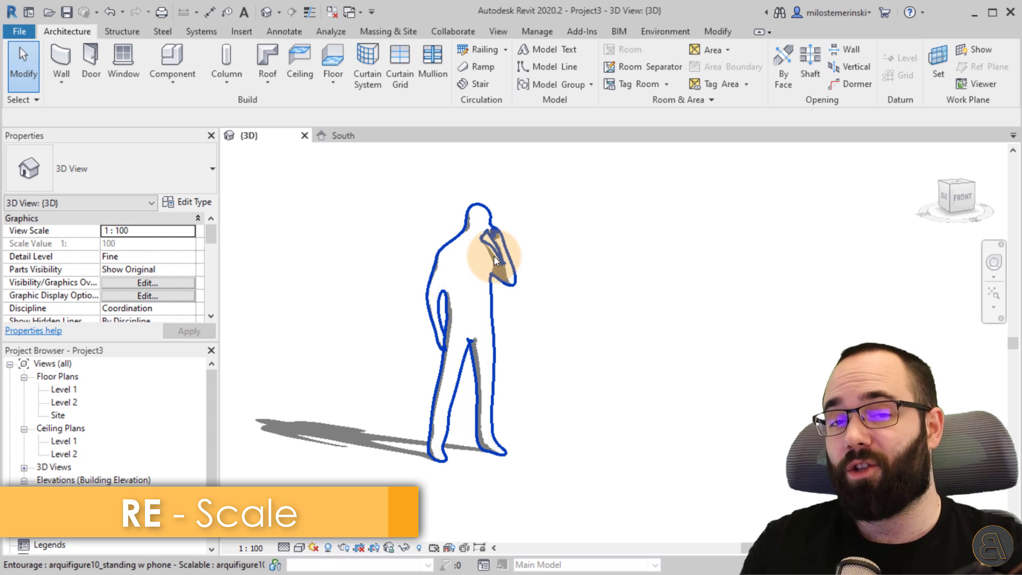
pyautogui.moveTo(494, 260)
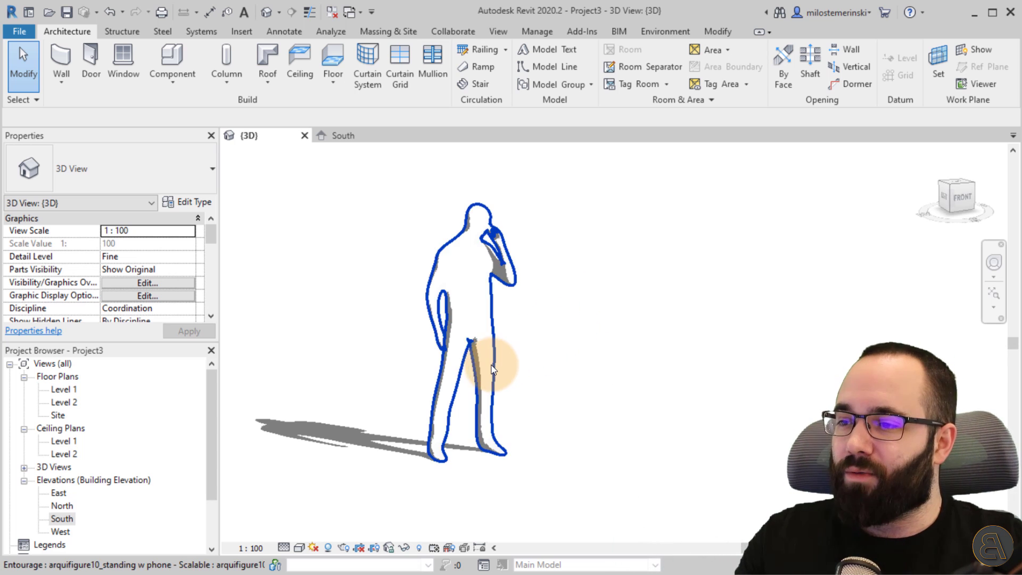
# Edit the figure's family and make its imported outline visible at Coarse detail
pyautogui.click(470, 365)
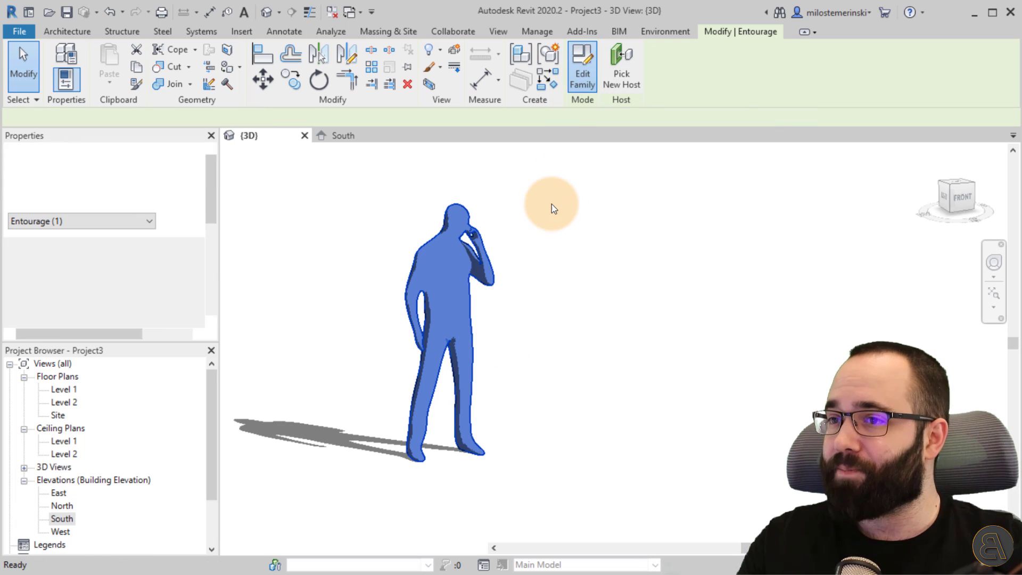
pyautogui.click(582, 65)
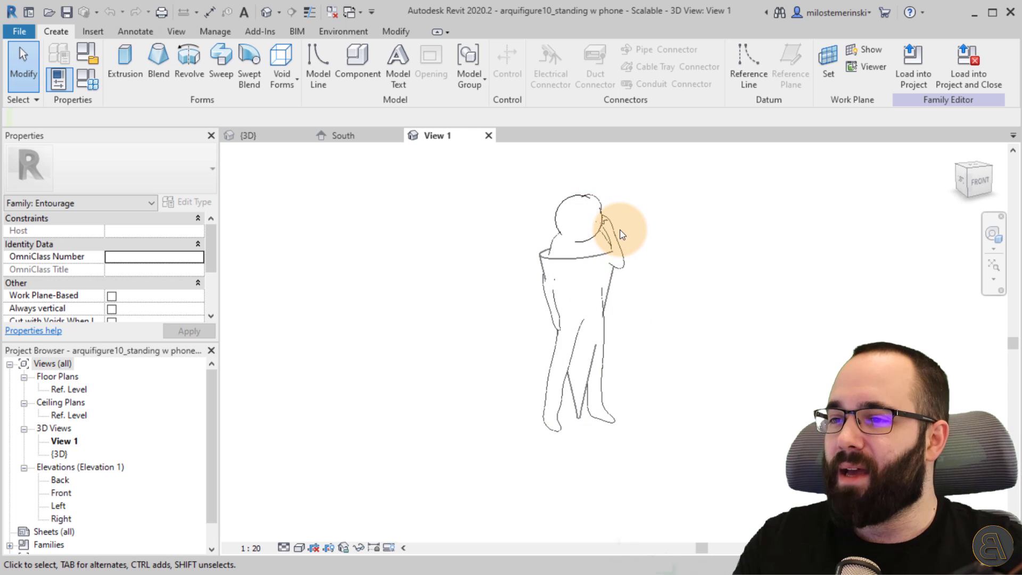
pyautogui.click(584, 219)
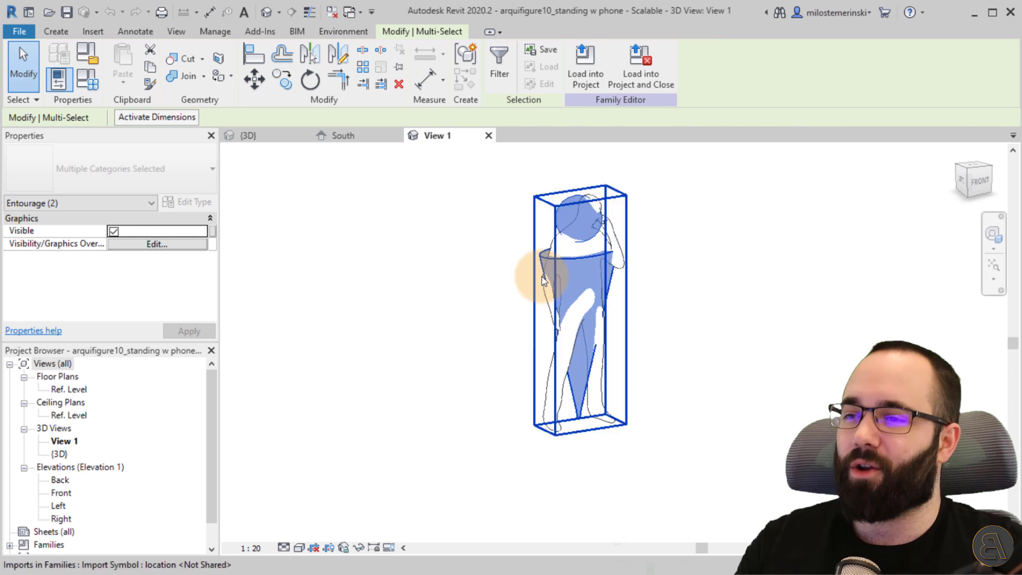
pyautogui.click(350, 494)
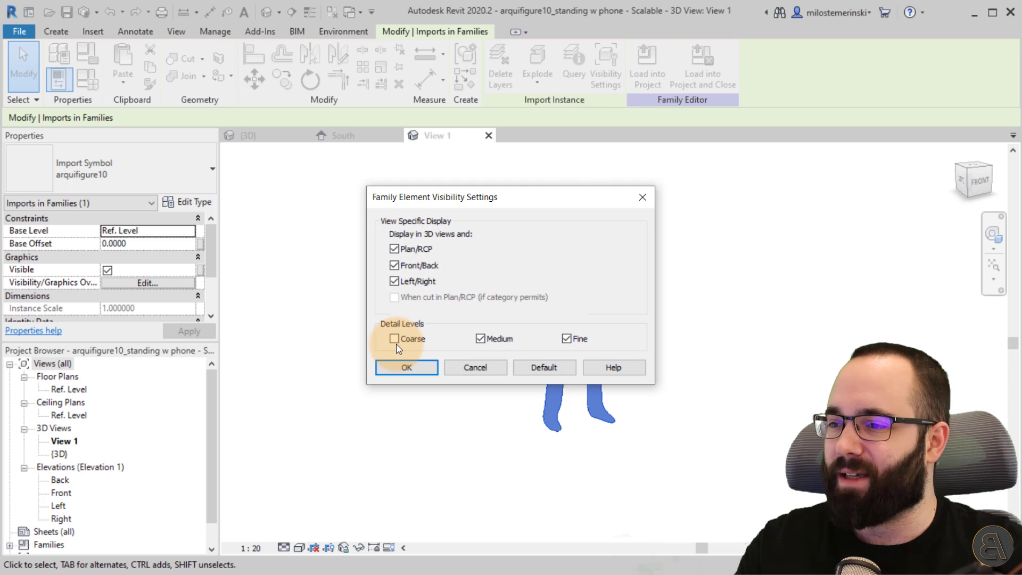
pyautogui.click(394, 339)
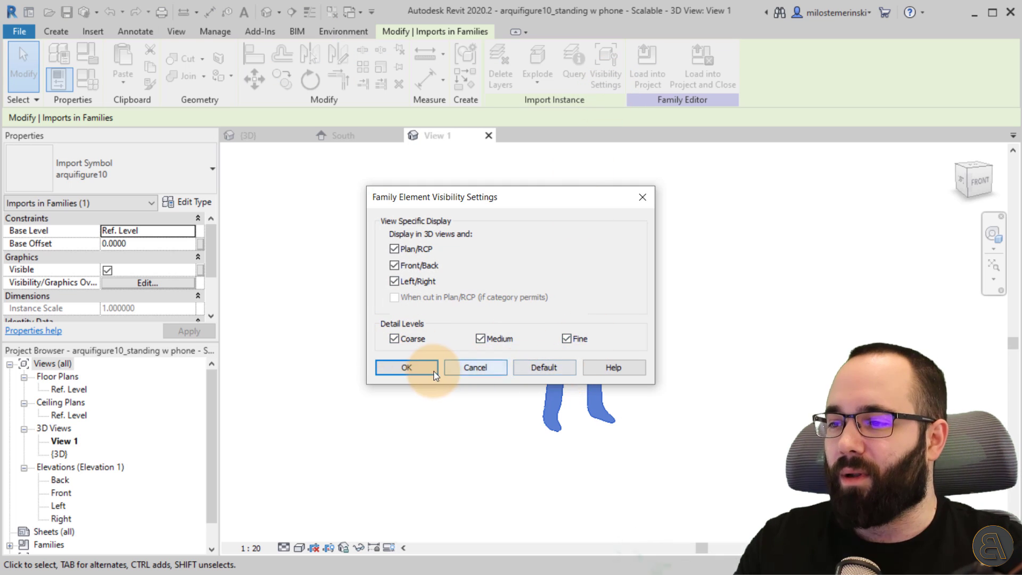
pyautogui.click(406, 367)
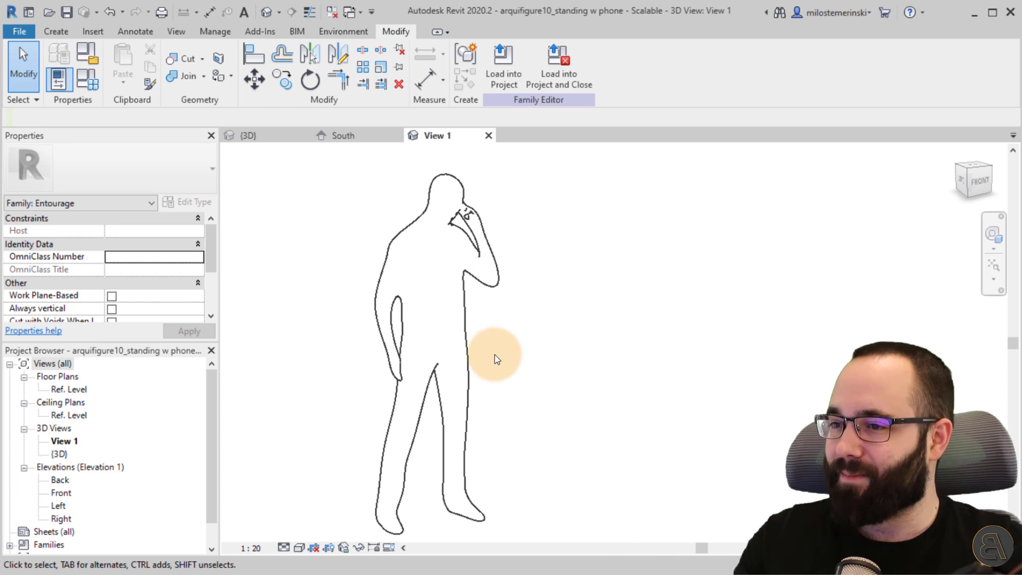
pyautogui.moveTo(307, 292)
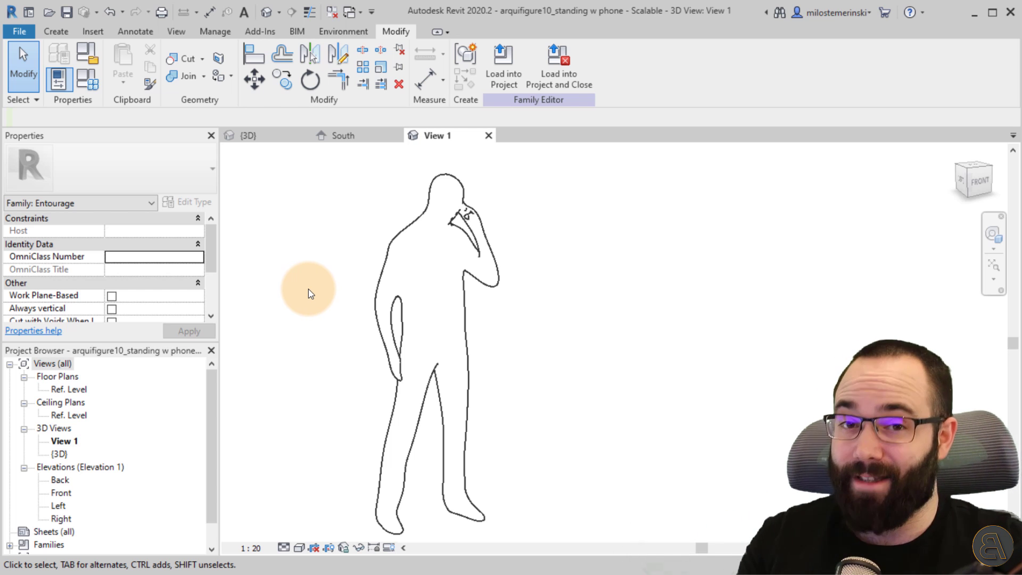
pyautogui.moveTo(194, 184)
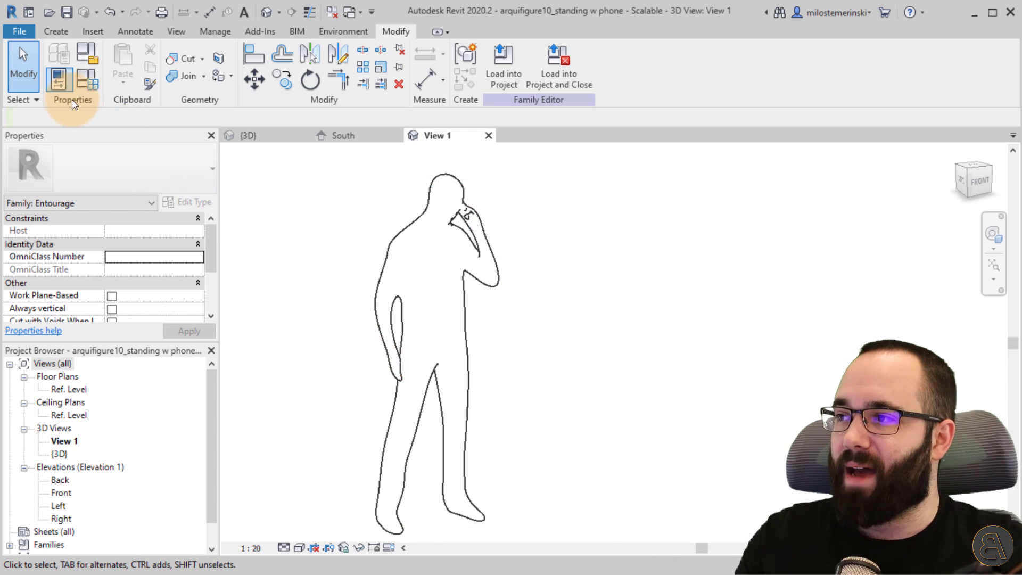
pyautogui.moveTo(87, 52)
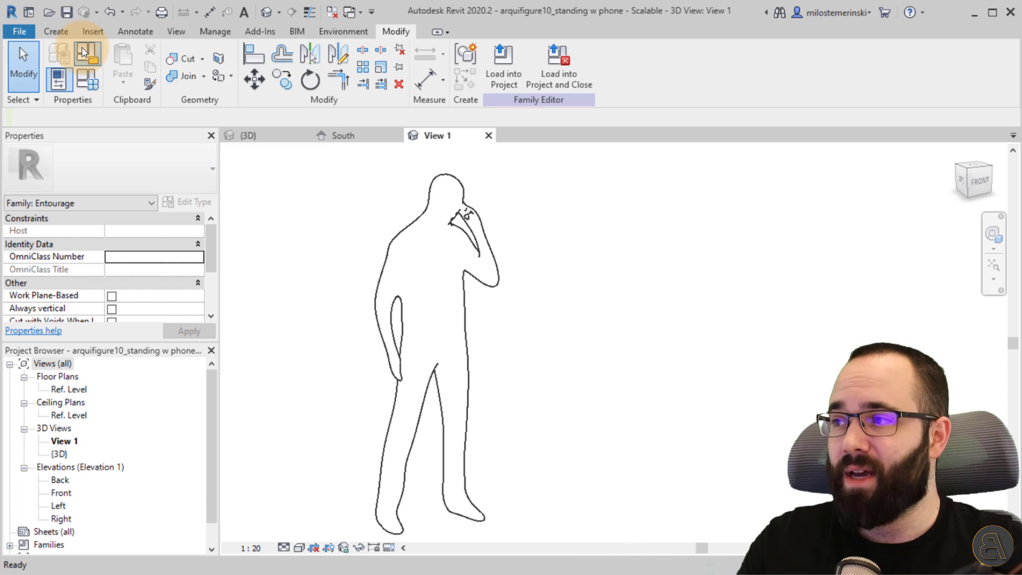
# Switch the figure family's category from Entourage to Planting in Family Category and Parameters
pyautogui.click(86, 51)
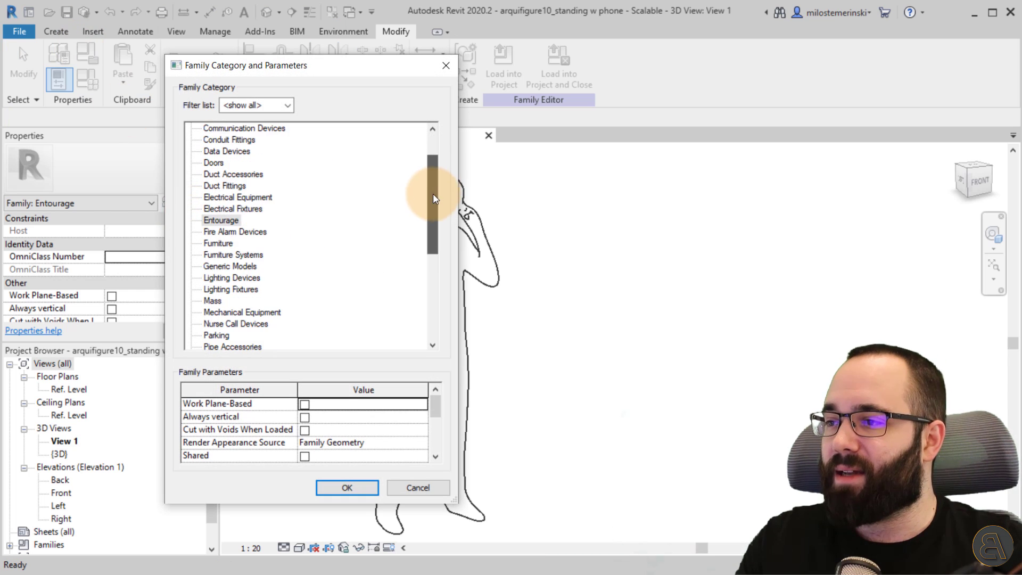
pyautogui.click(221, 220)
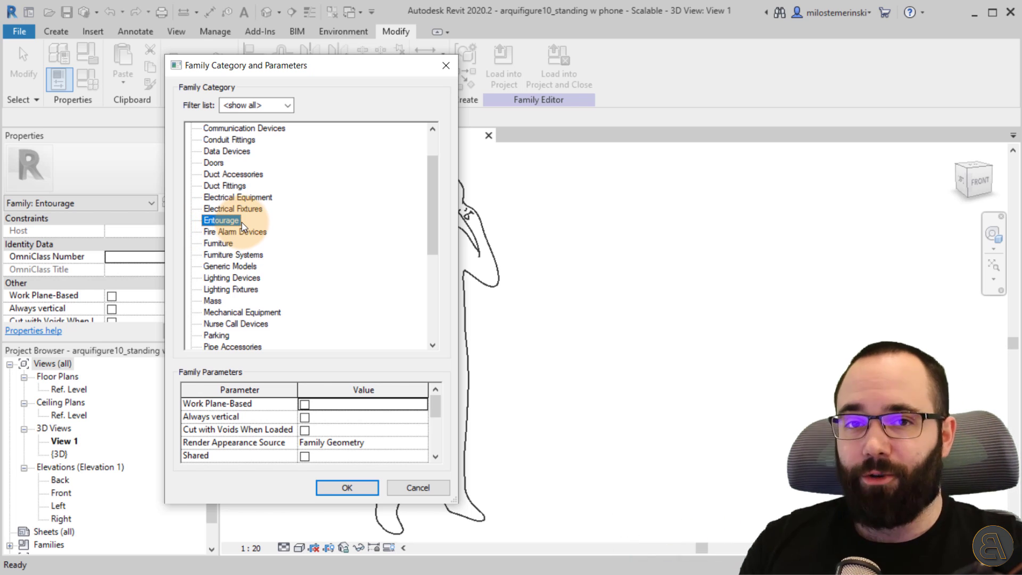
pyautogui.scroll(-3)
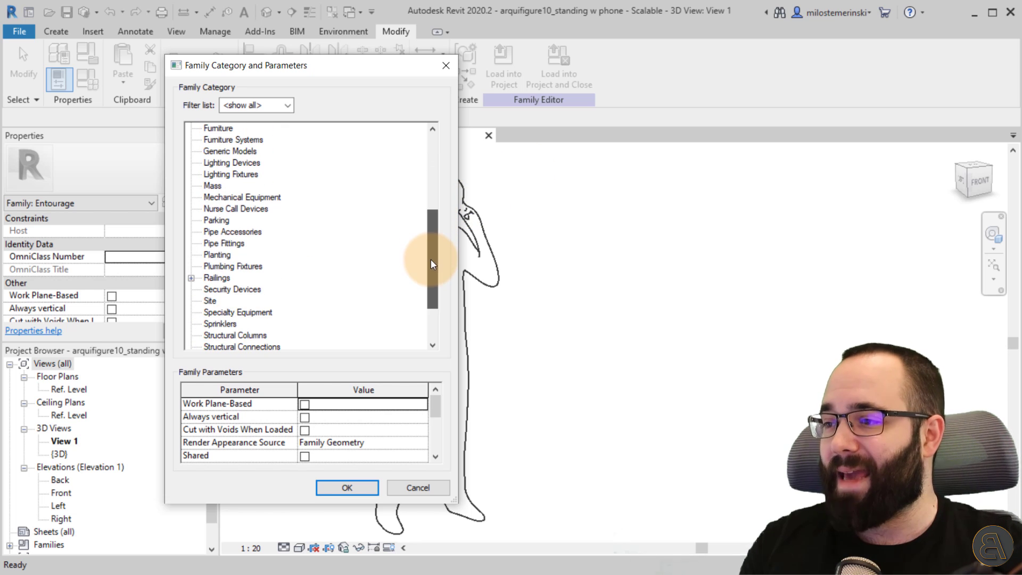
pyautogui.click(218, 254)
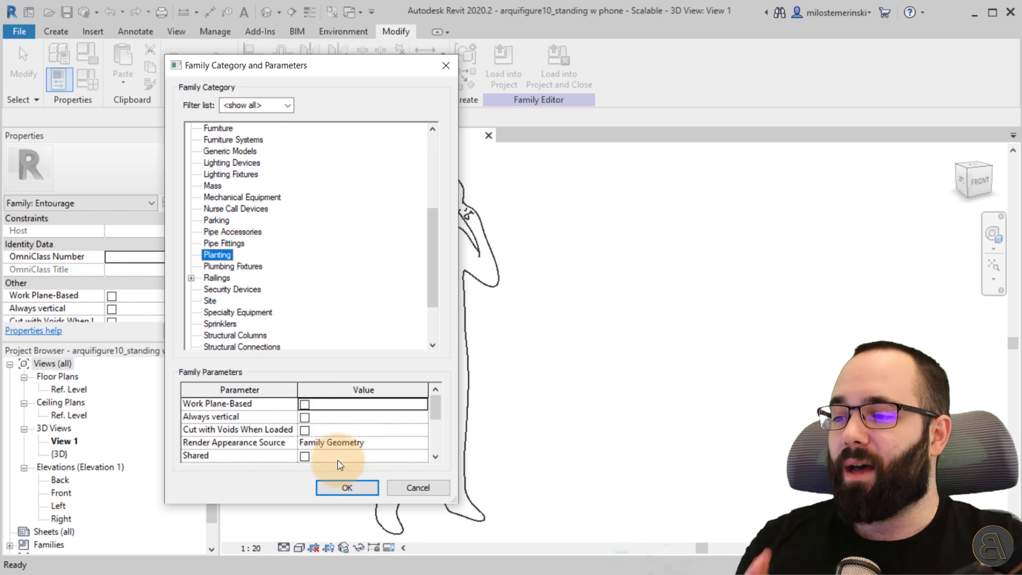
pyautogui.click(346, 488)
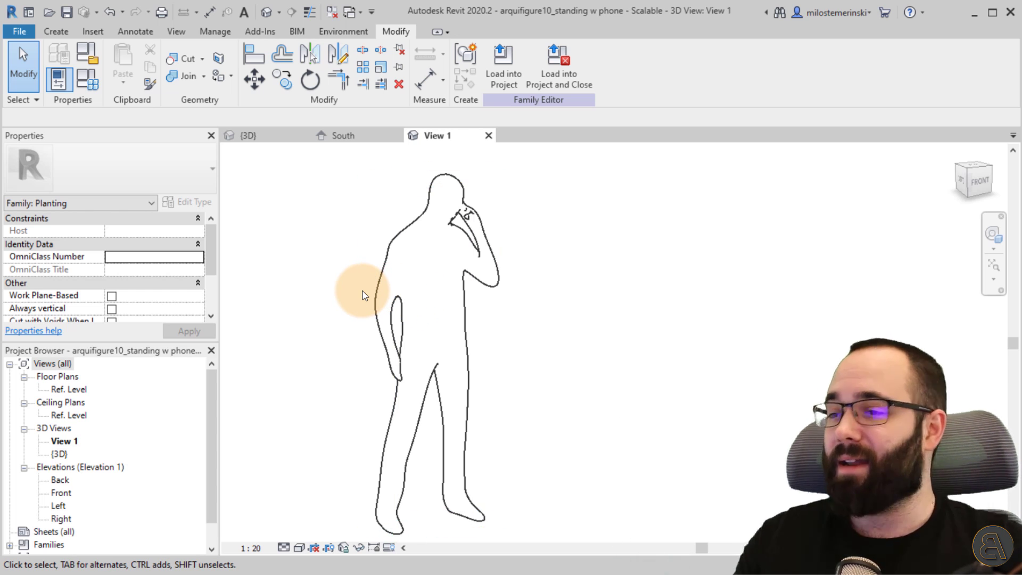
pyautogui.moveTo(482, 315)
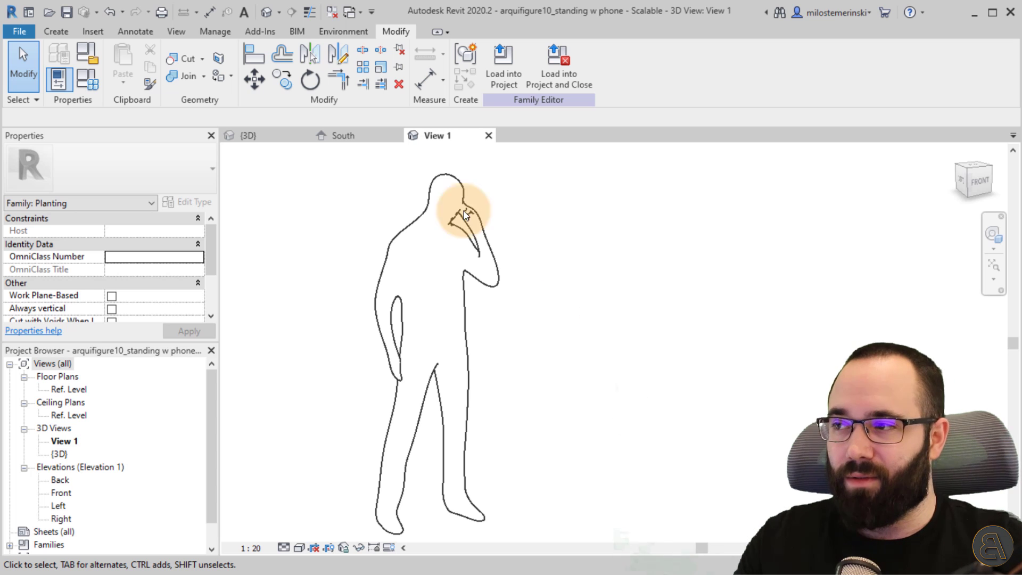
# Create a new family from the Metric Planting.rft template
pyautogui.click(19, 31)
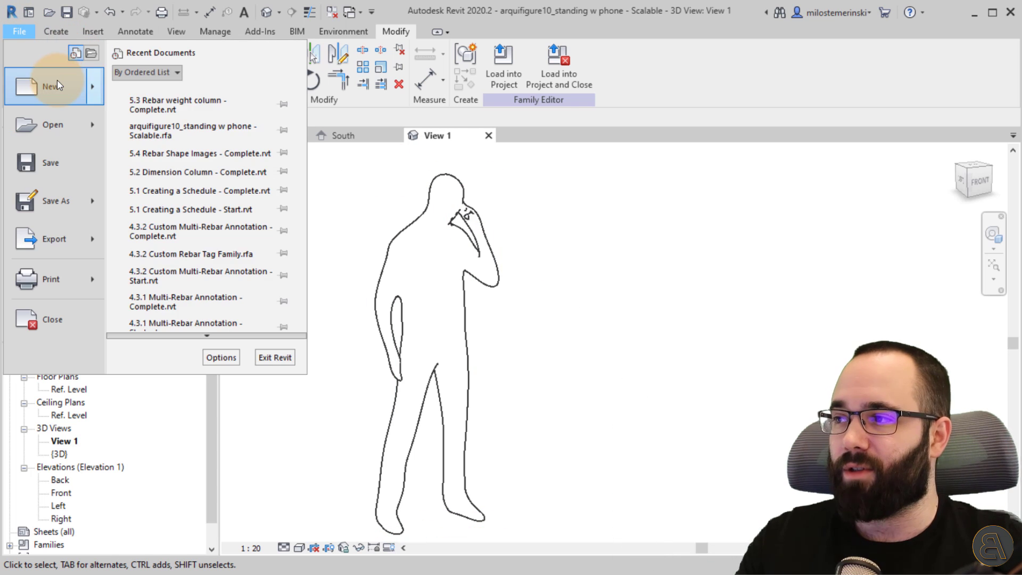
pyautogui.click(49, 86)
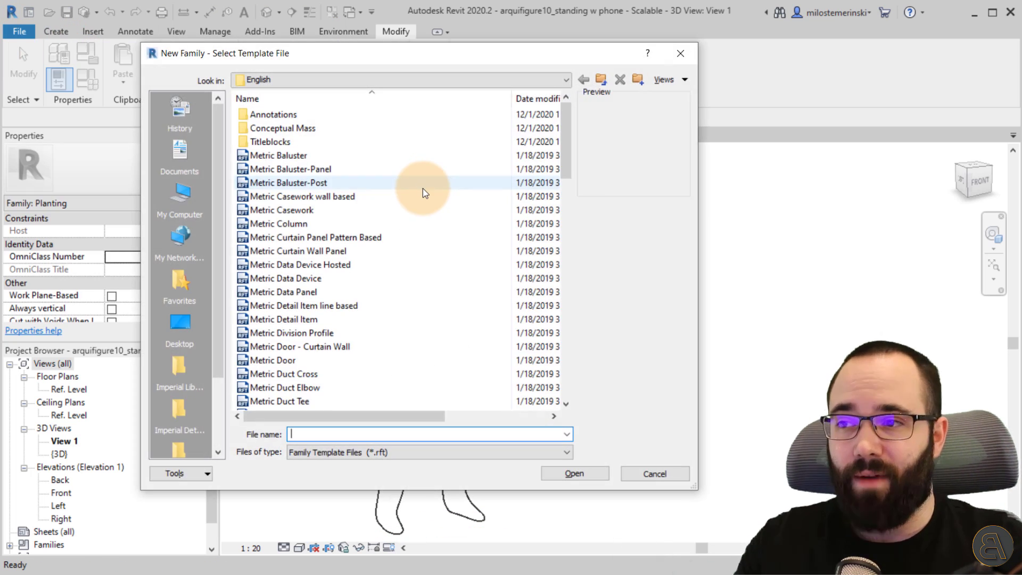
pyautogui.scroll(-3)
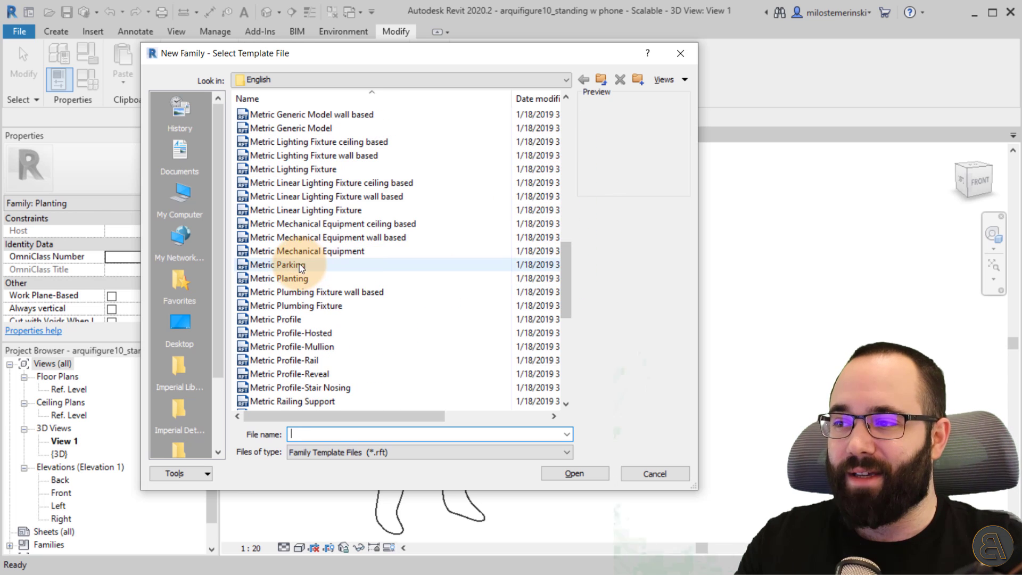
pyautogui.click(281, 278)
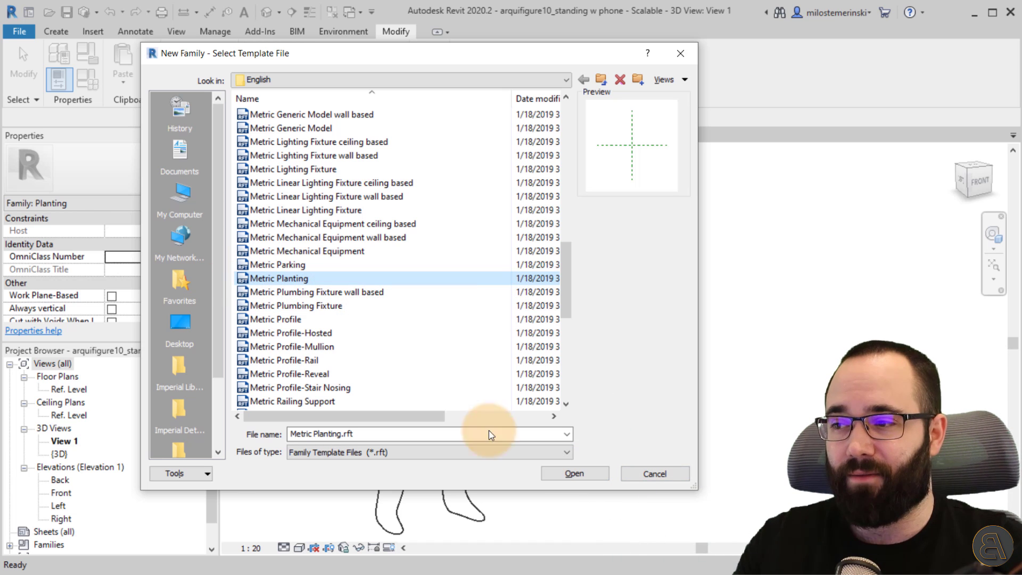
pyautogui.click(573, 473)
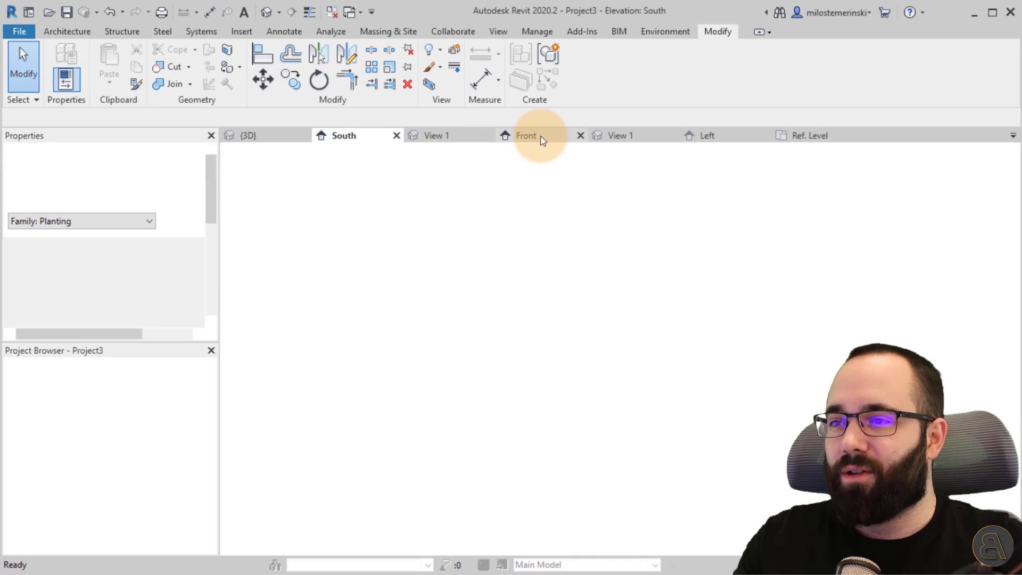
# Close the other open views, returning to the figure family's 3D view and Family2's views
pyautogui.click(526, 135)
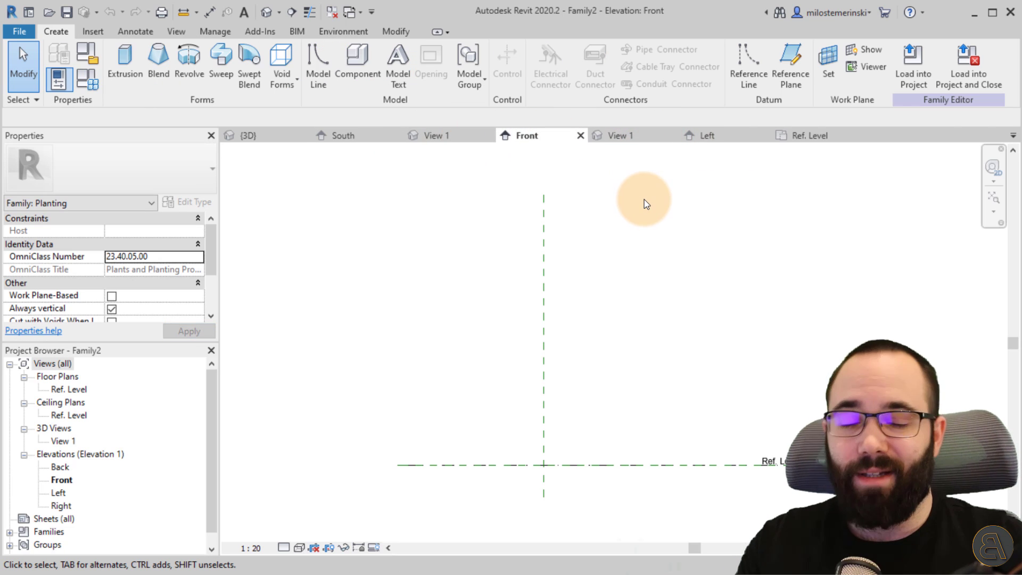
pyautogui.moveTo(331, 12)
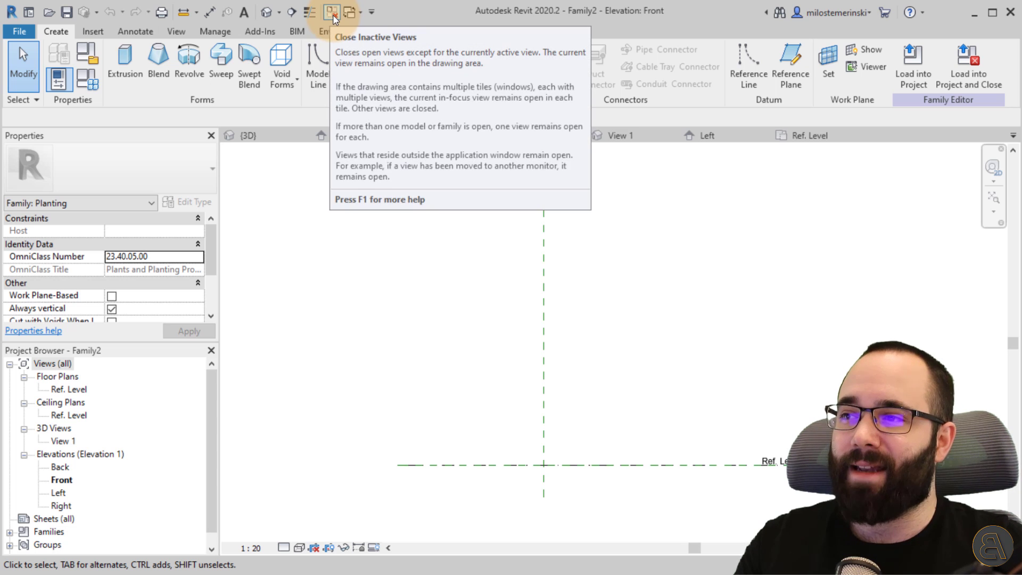
pyautogui.click(332, 12)
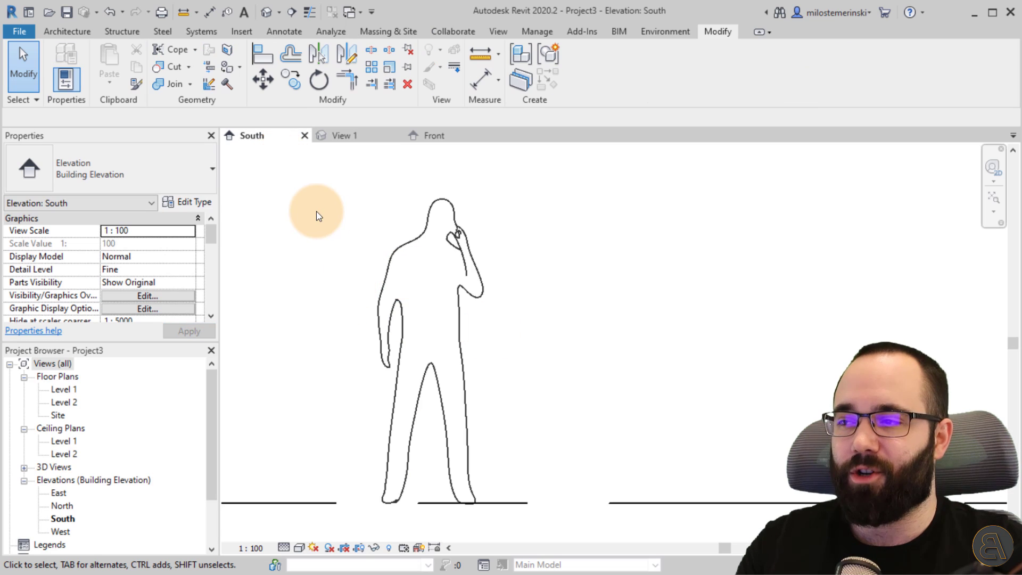
pyautogui.click(344, 134)
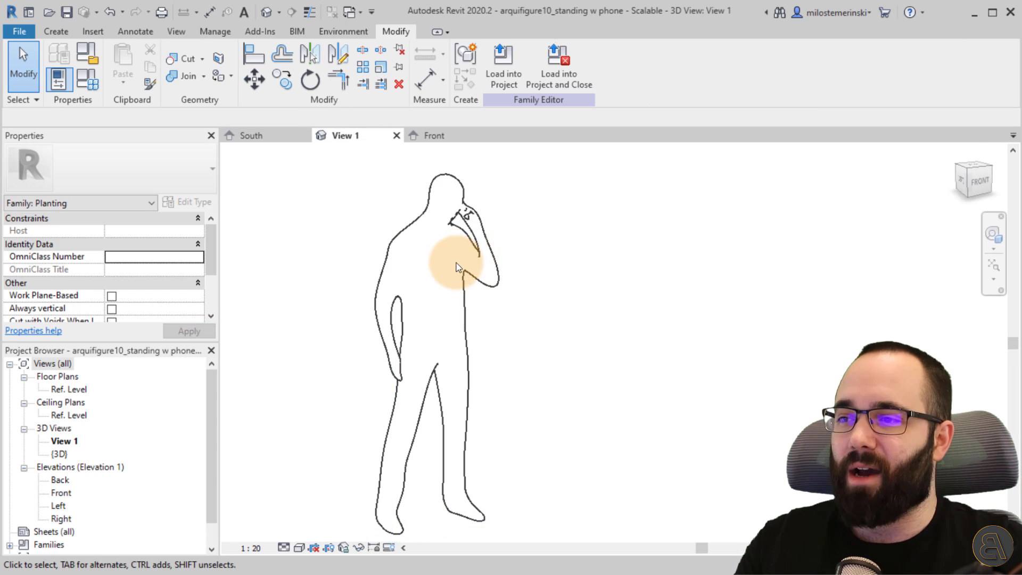
pyautogui.click(433, 135)
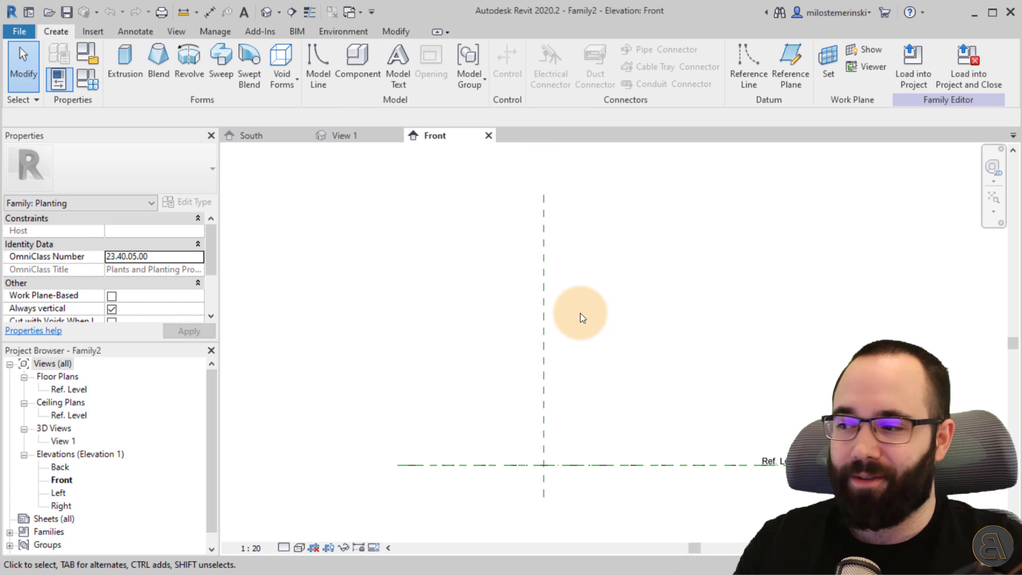
pyautogui.doubleClick(68, 389)
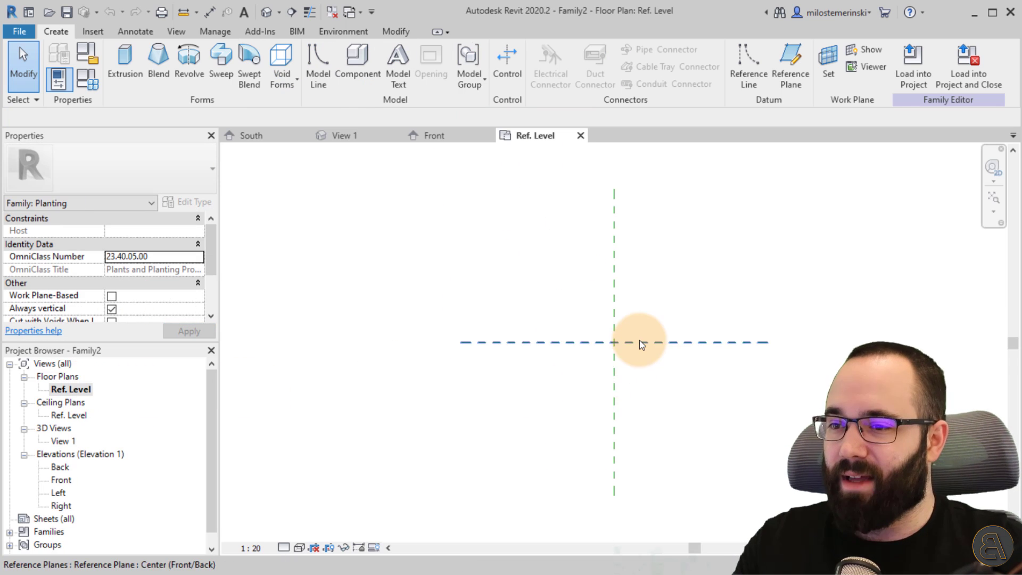
pyautogui.click(345, 135)
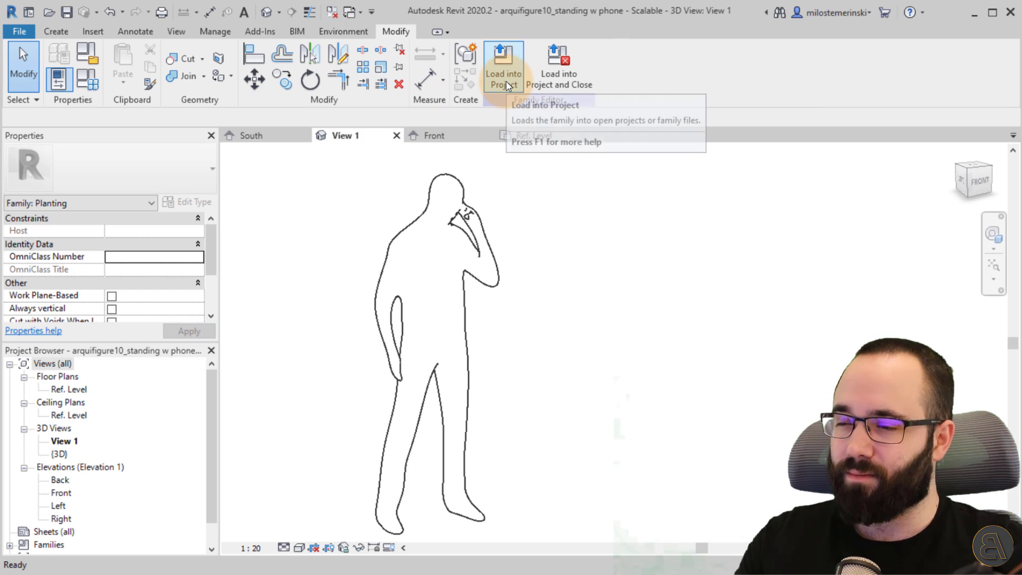
# Load the figure family into Family2 and open Family2's Front elevation
pyautogui.click(503, 62)
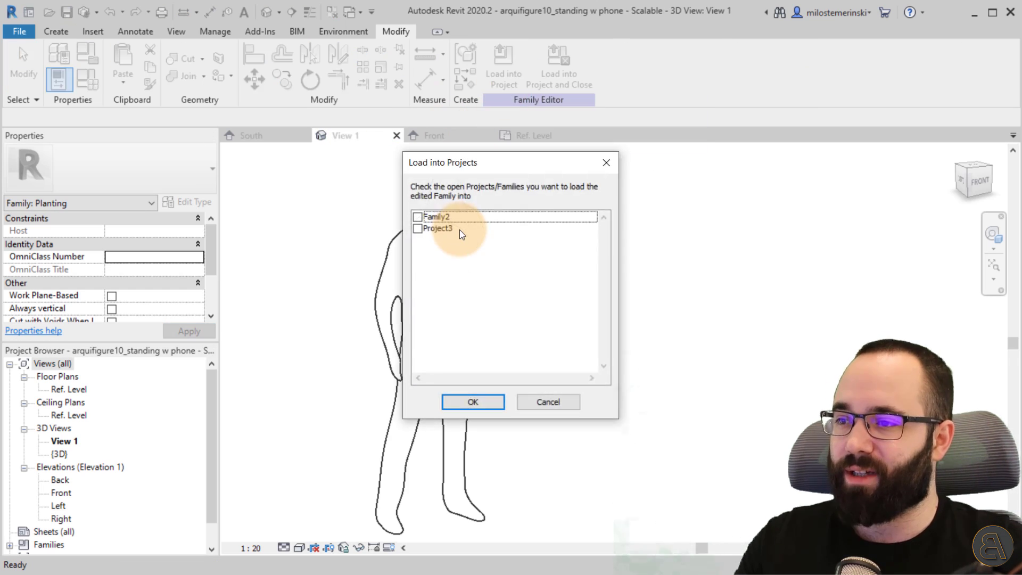
pyautogui.click(418, 217)
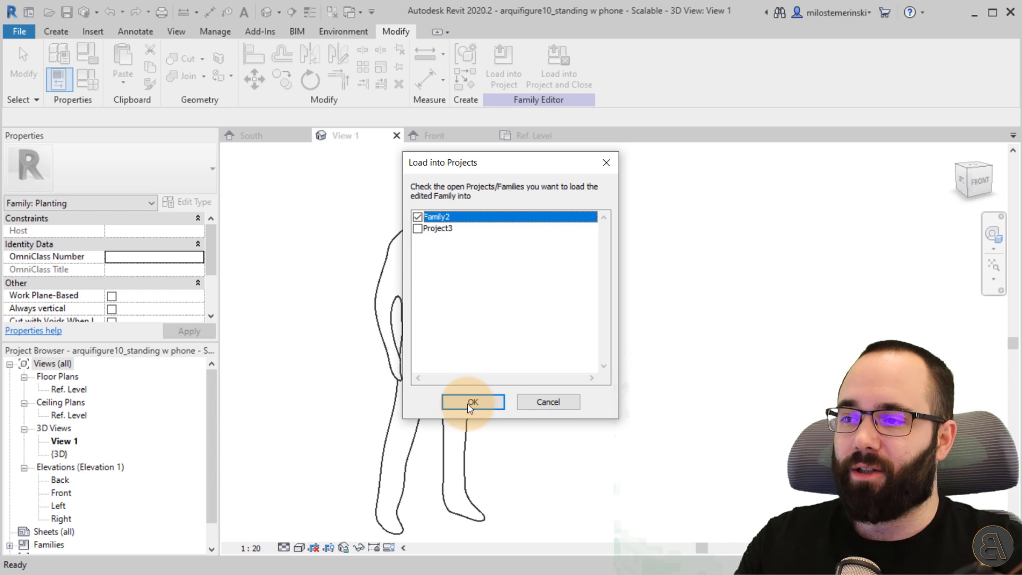
pyautogui.click(472, 402)
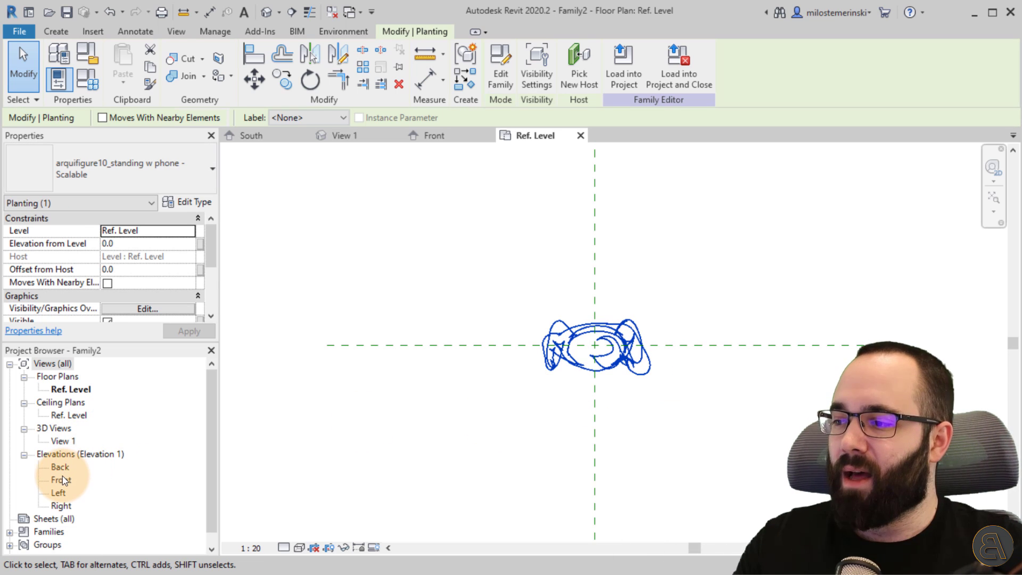
pyautogui.doubleClick(60, 479)
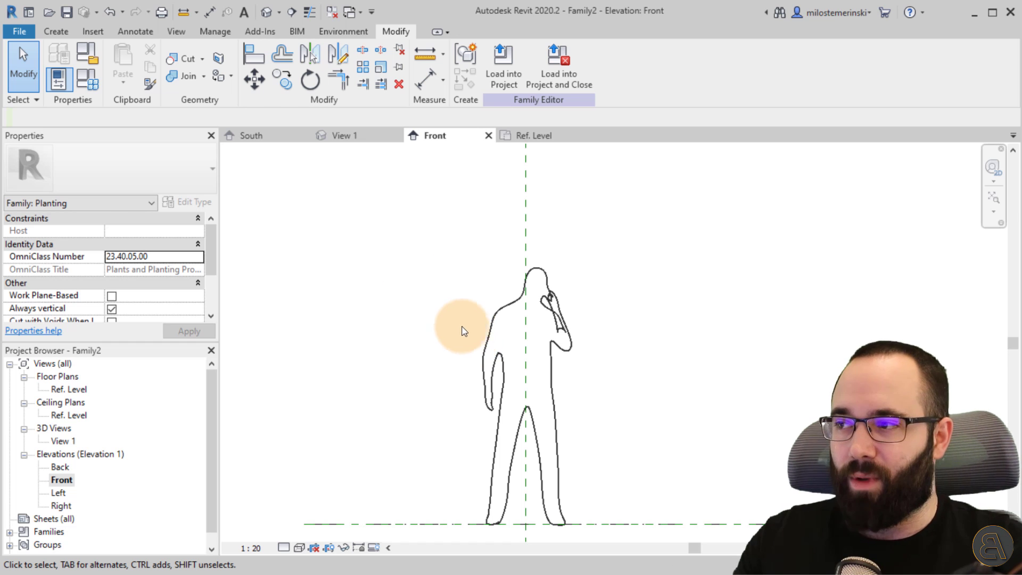
pyautogui.moveTo(88, 81)
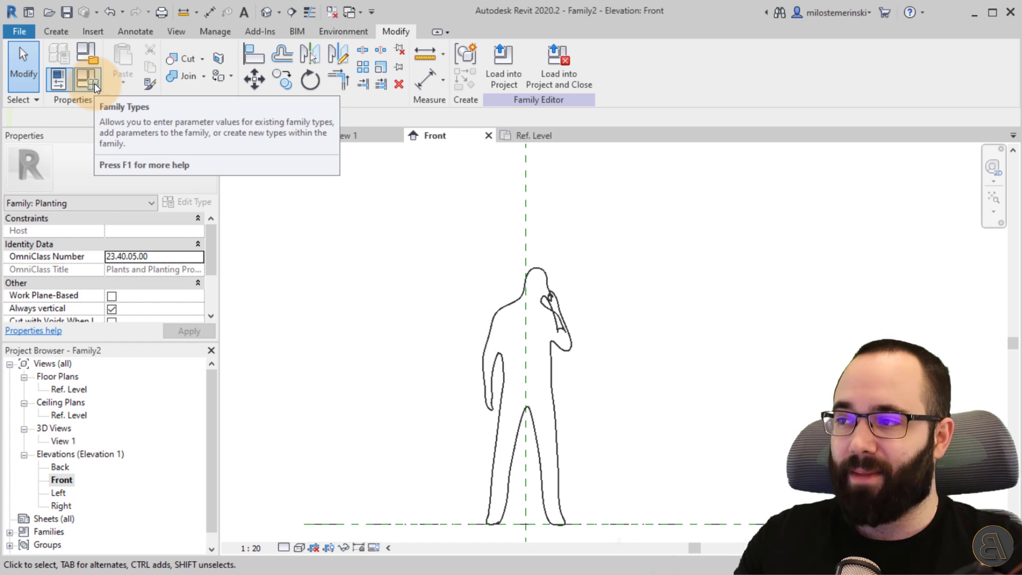
# In Family Types, set Family2's Height to 1770, apply, and close the dialog
pyautogui.click(85, 79)
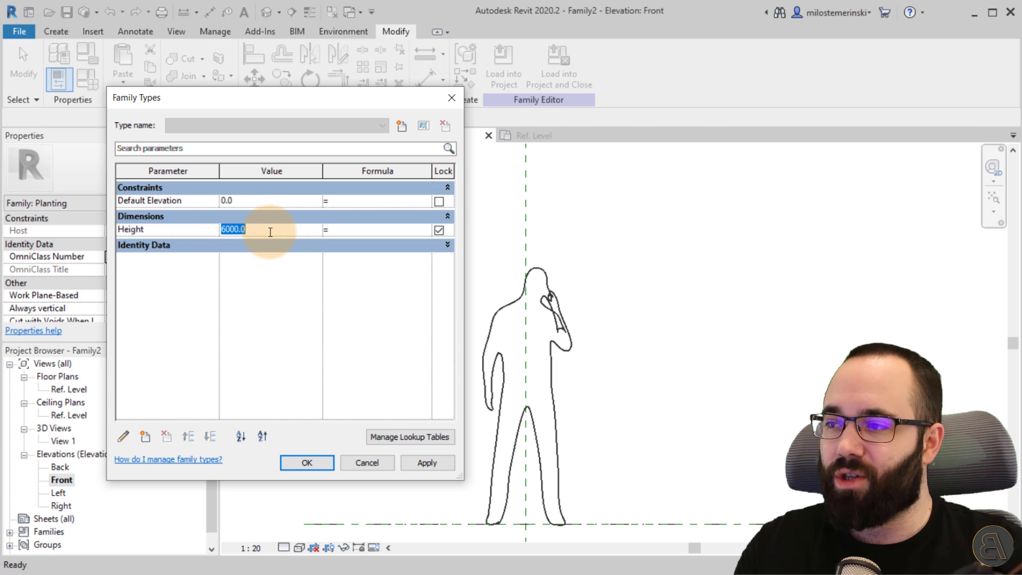
pyautogui.write('1770')
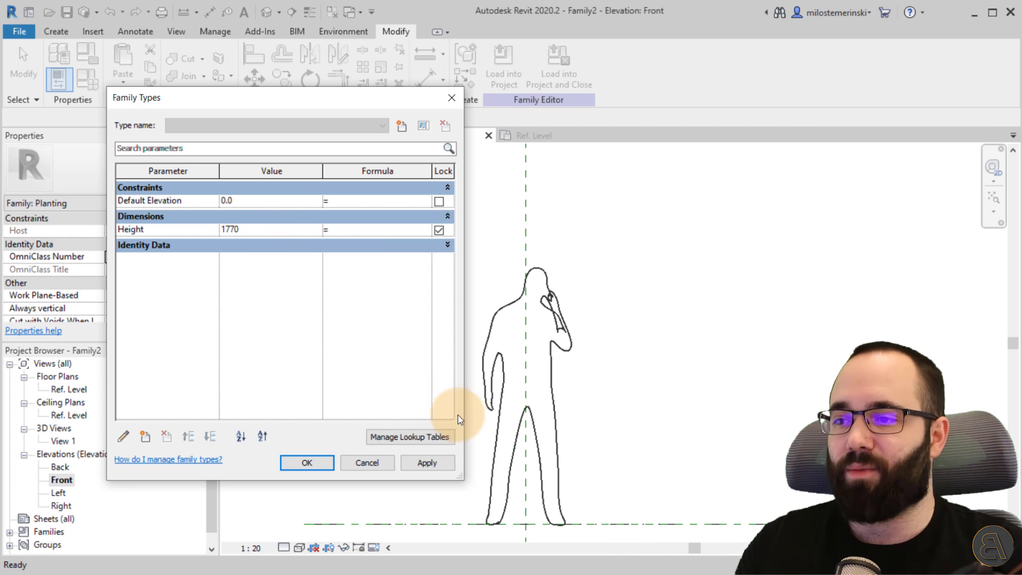
pyautogui.click(230, 229)
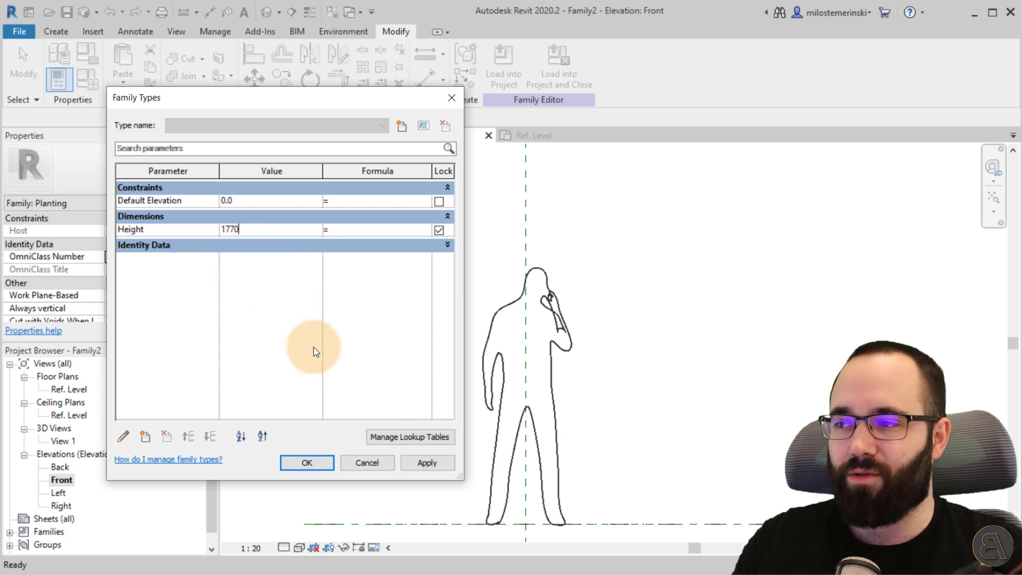
pyautogui.click(426, 462)
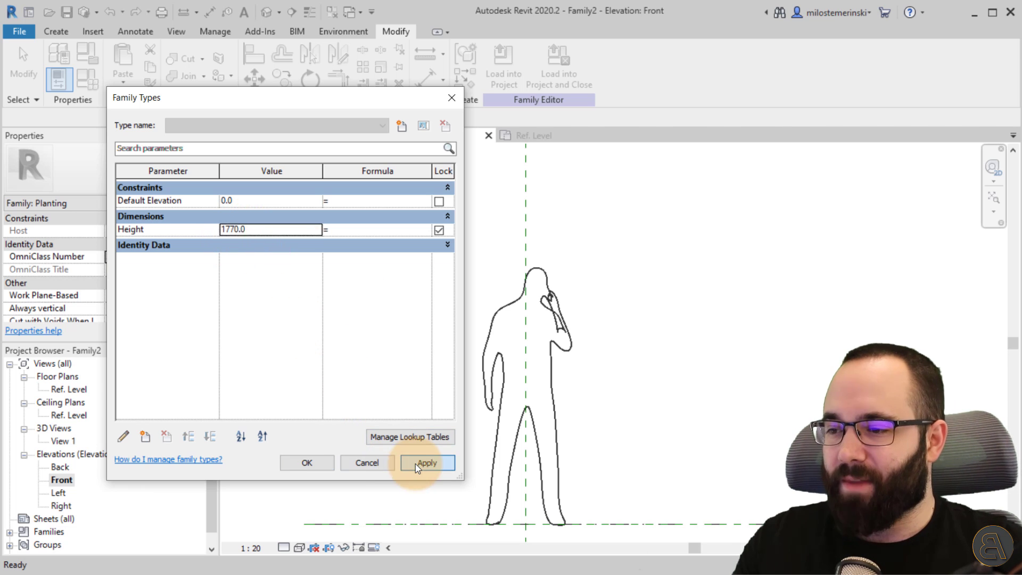
pyautogui.click(307, 462)
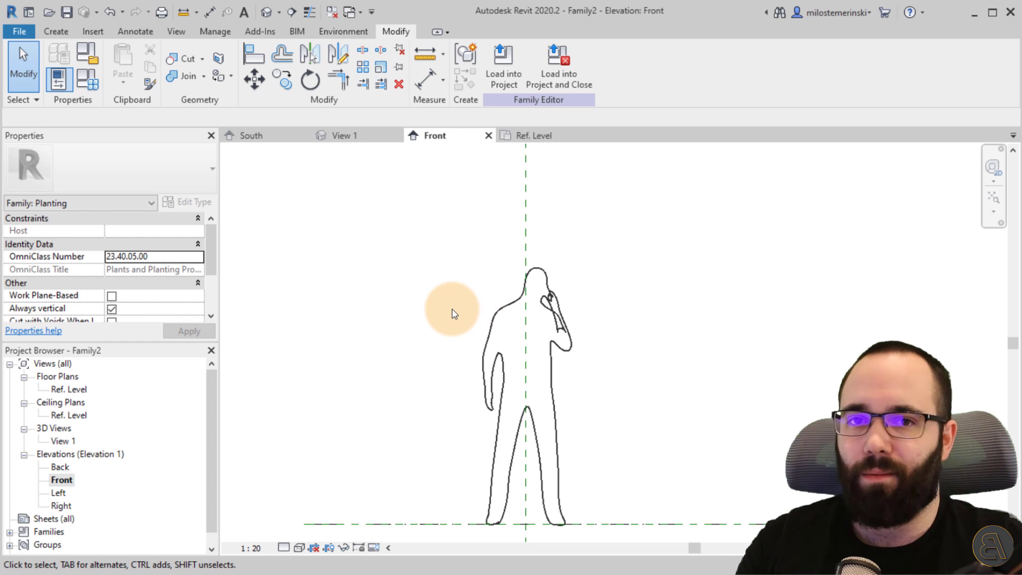
pyautogui.moveTo(429, 375)
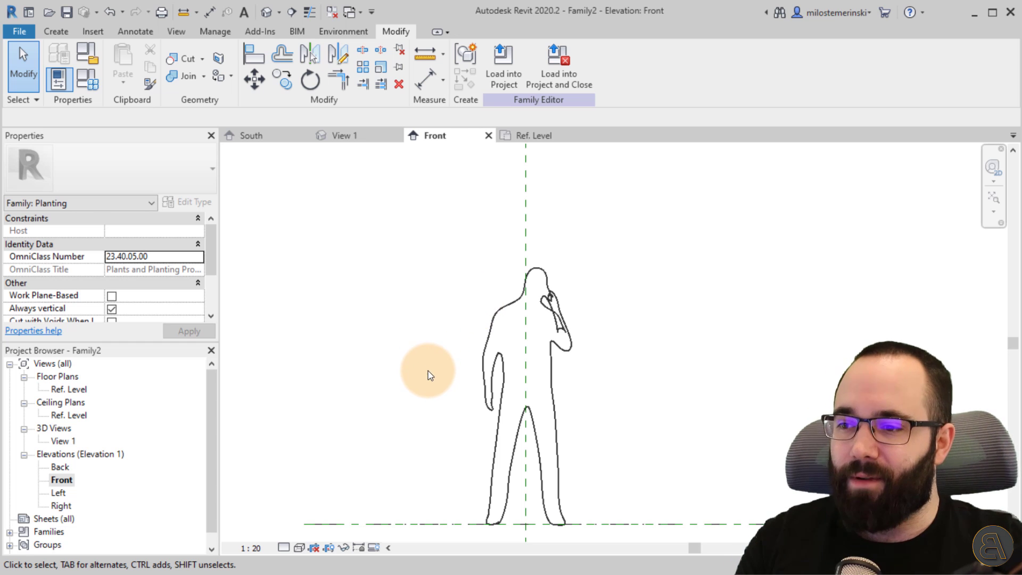
pyautogui.moveTo(584, 368)
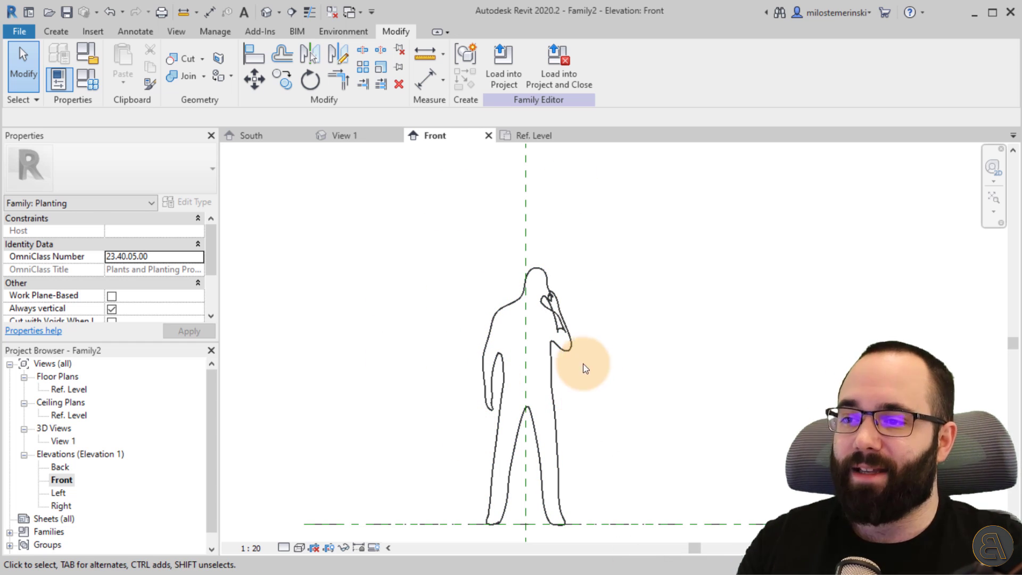
pyautogui.click(557, 367)
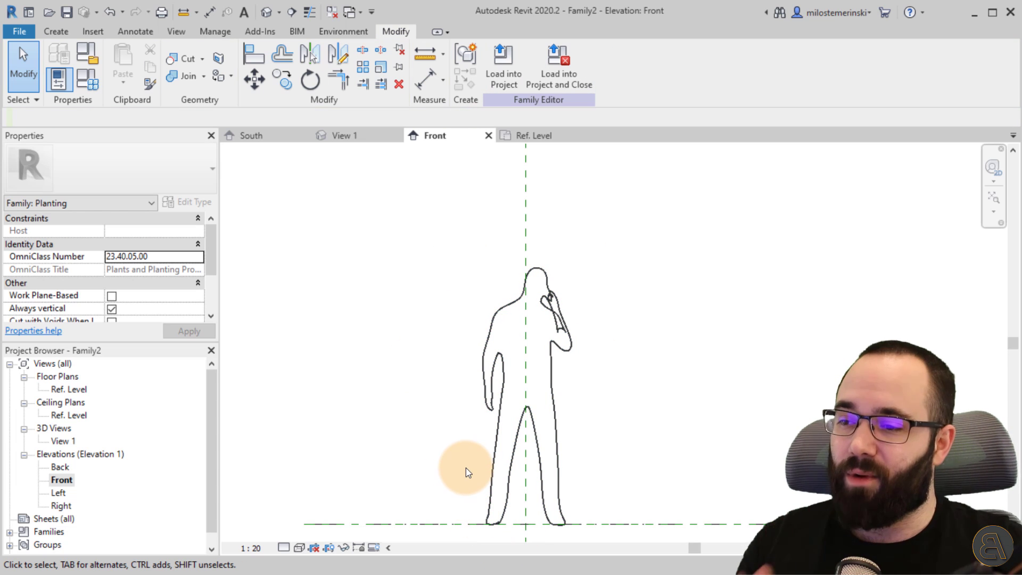
pyautogui.moveTo(456, 469)
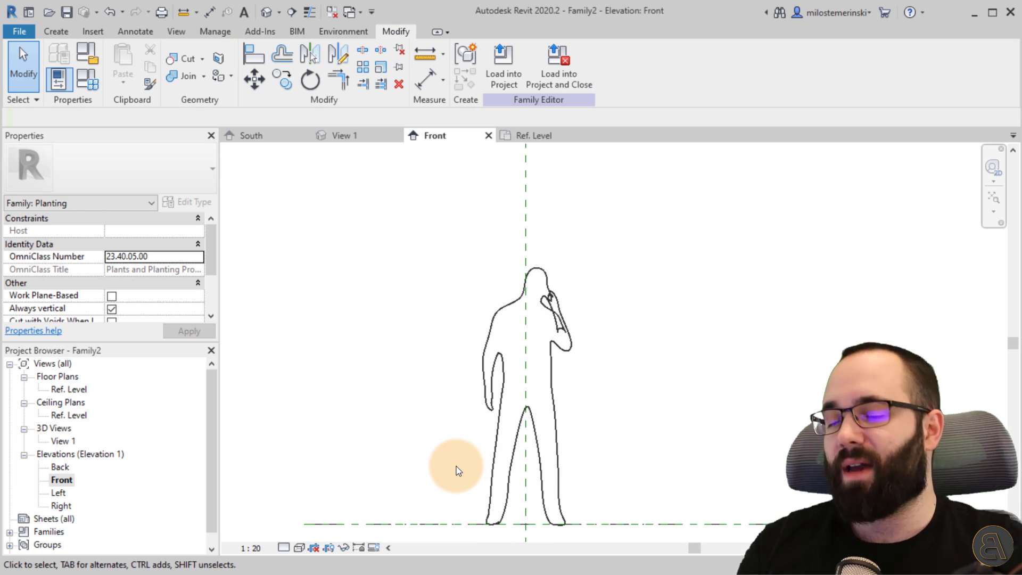
# Create Family3 from the Metric Entourage.rft template
pyautogui.click(19, 31)
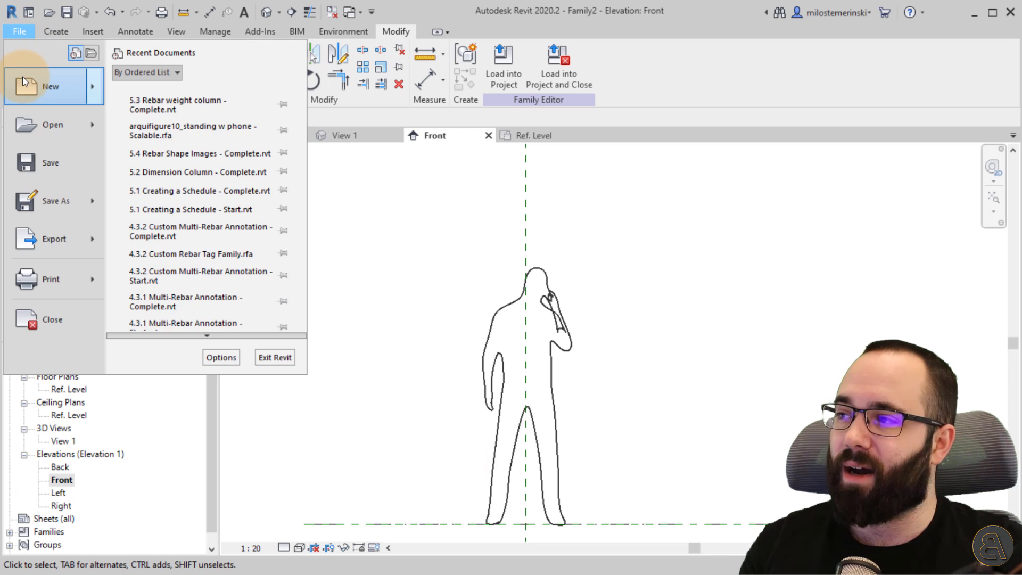
pyautogui.click(50, 85)
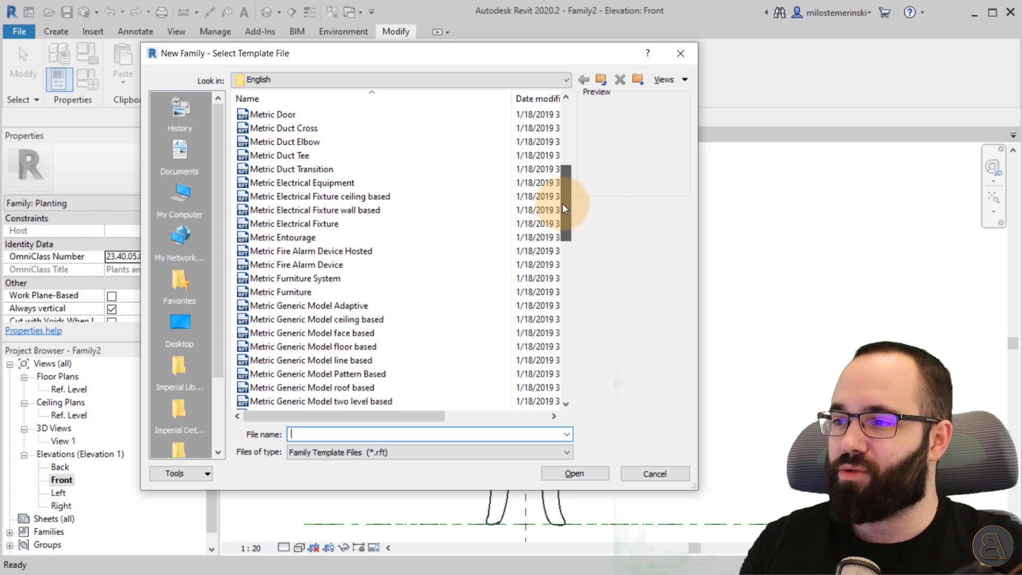
pyautogui.click(284, 236)
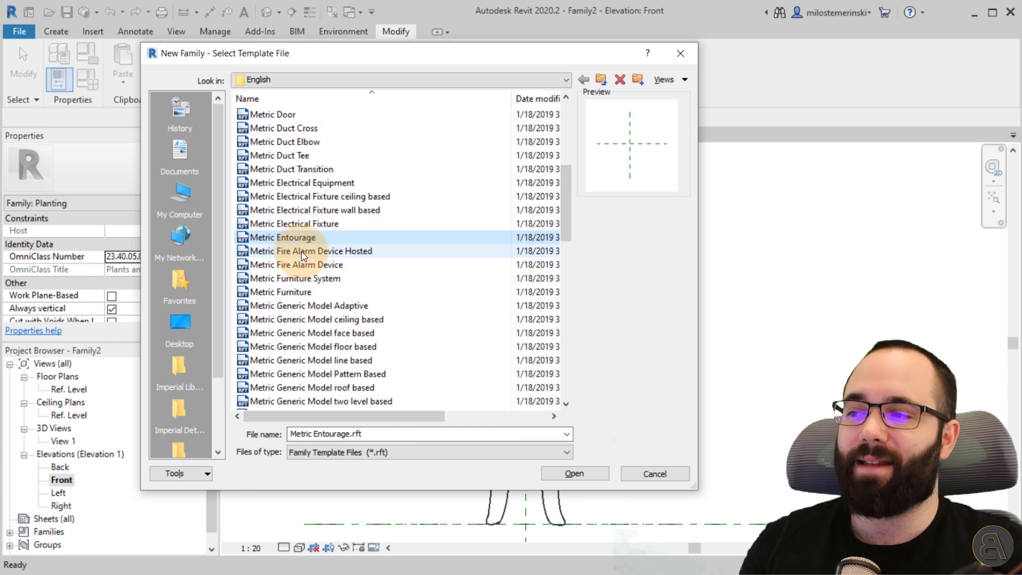
pyautogui.moveTo(293, 253)
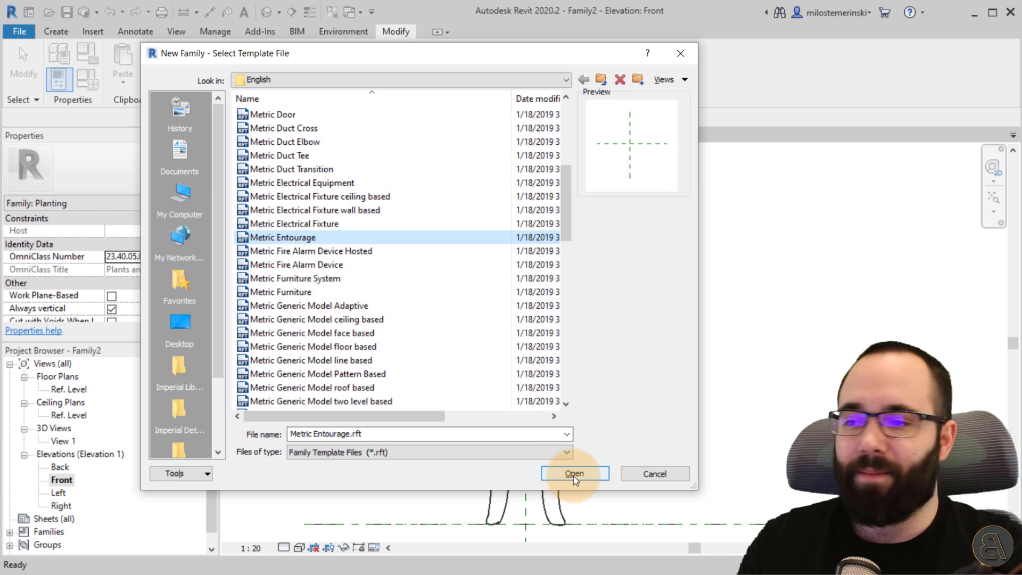
pyautogui.click(574, 474)
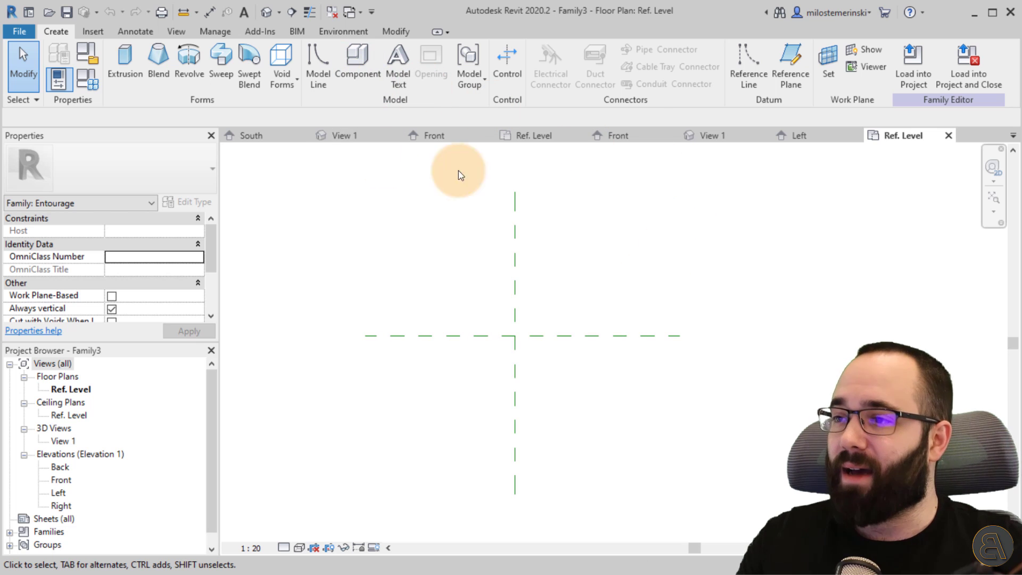
pyautogui.moveTo(454, 107)
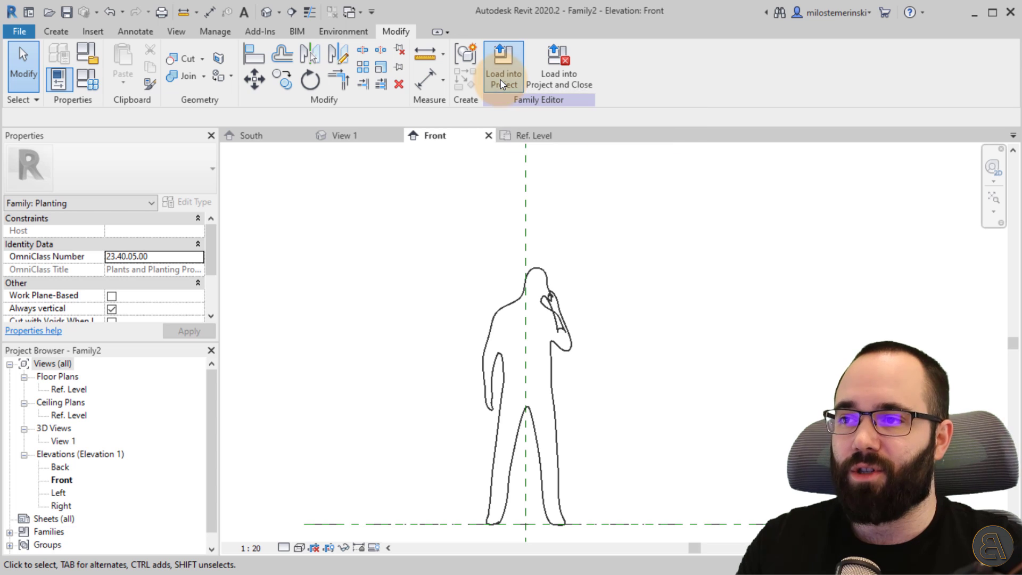
# Load Family2 into Family3 and open Family3's 3D View 1
pyautogui.click(502, 65)
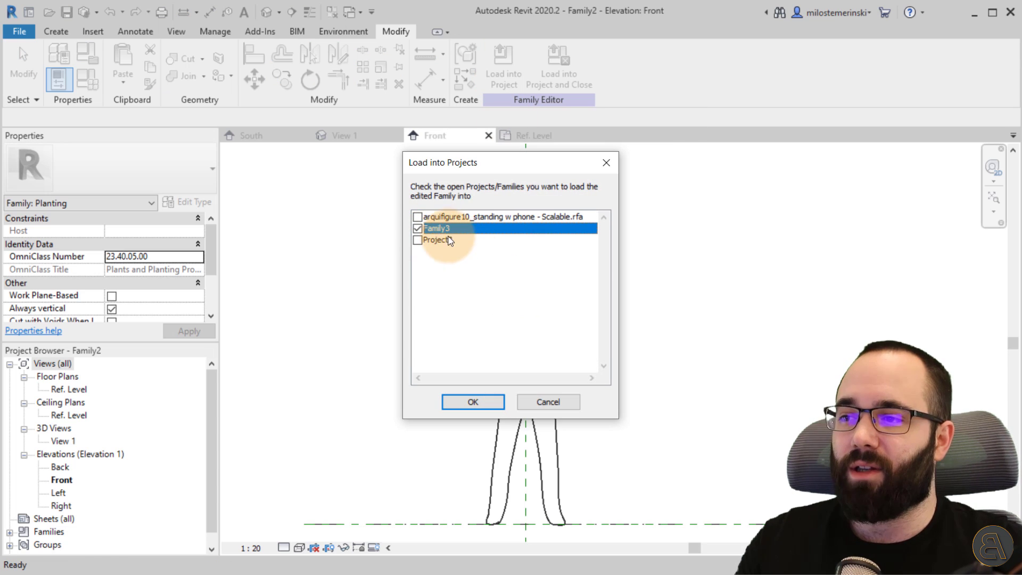
pyautogui.click(472, 402)
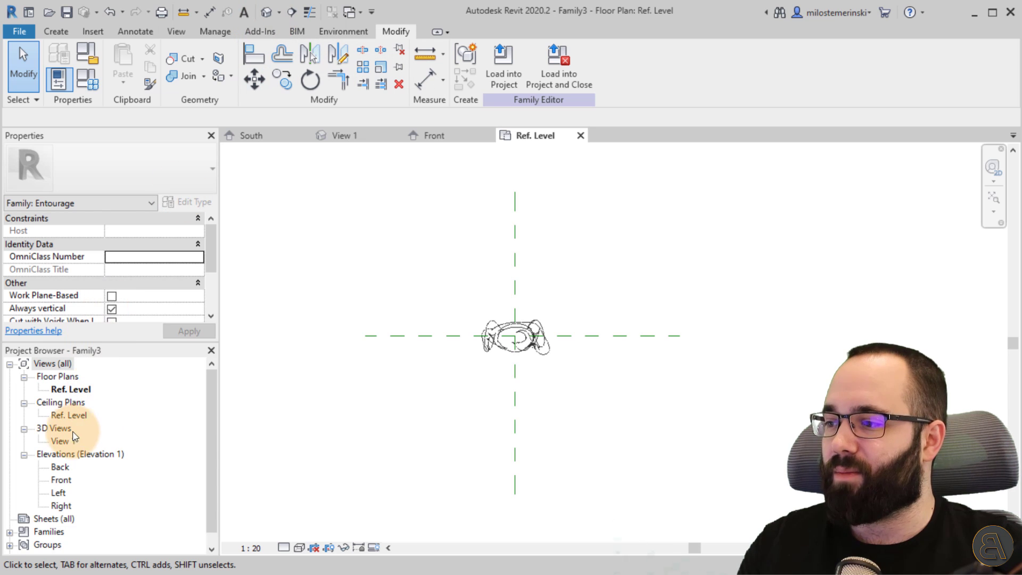
pyautogui.doubleClick(59, 441)
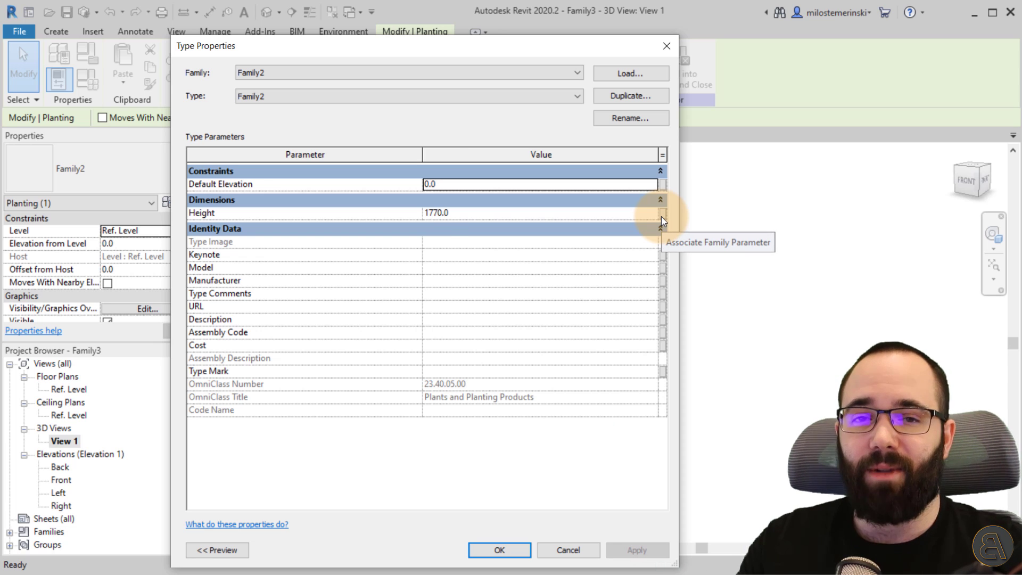
# Associate the nested figure's Height with a new instance parameter named Figure Height
pyautogui.click(662, 221)
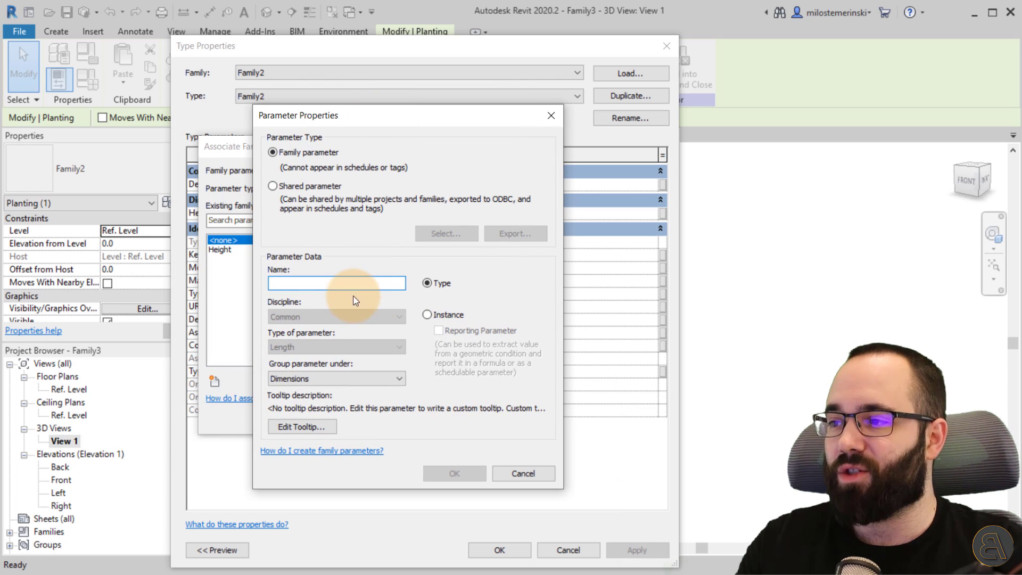
pyautogui.write('F')
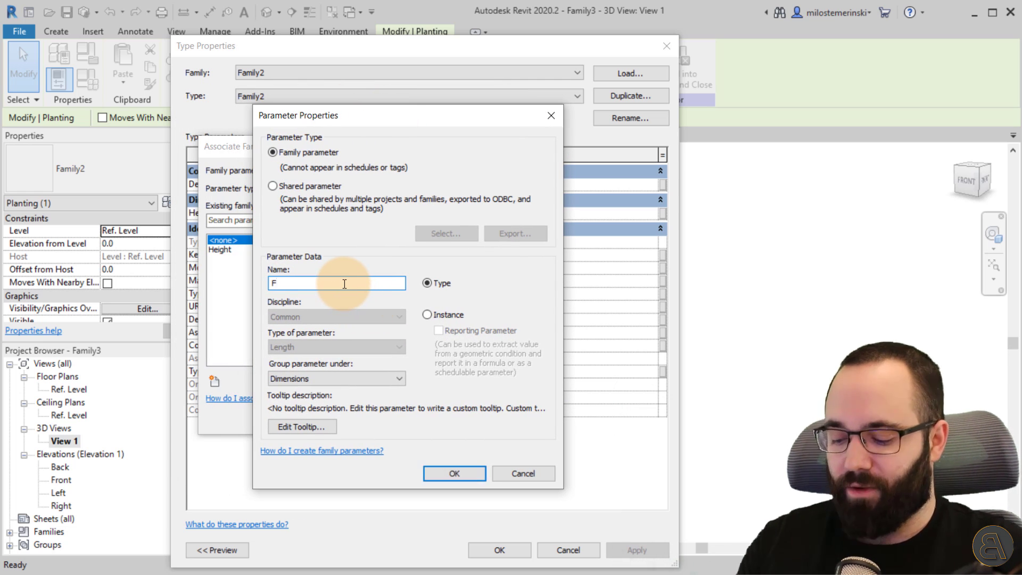
pyautogui.write('igure')
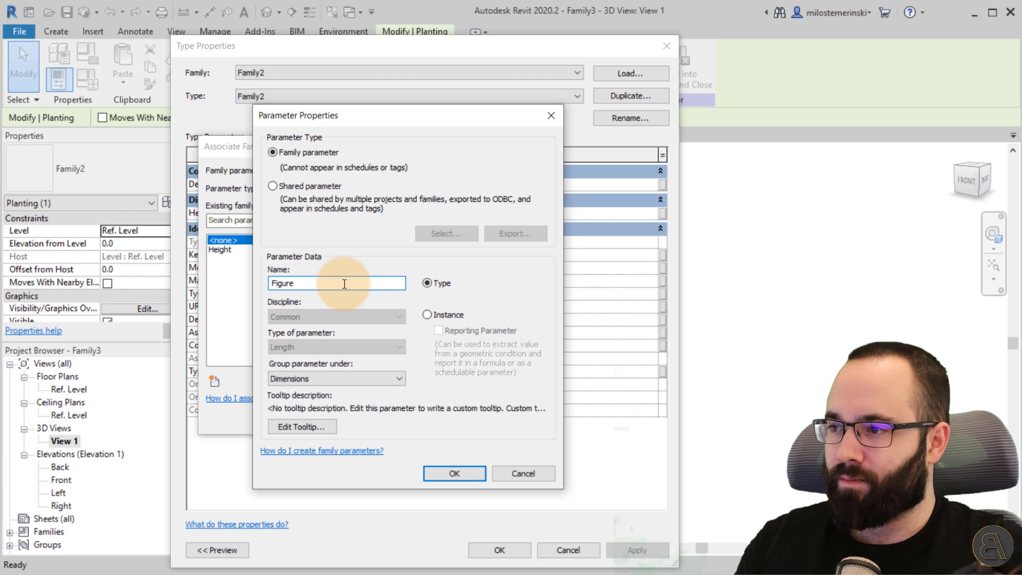
pyautogui.write('Height')
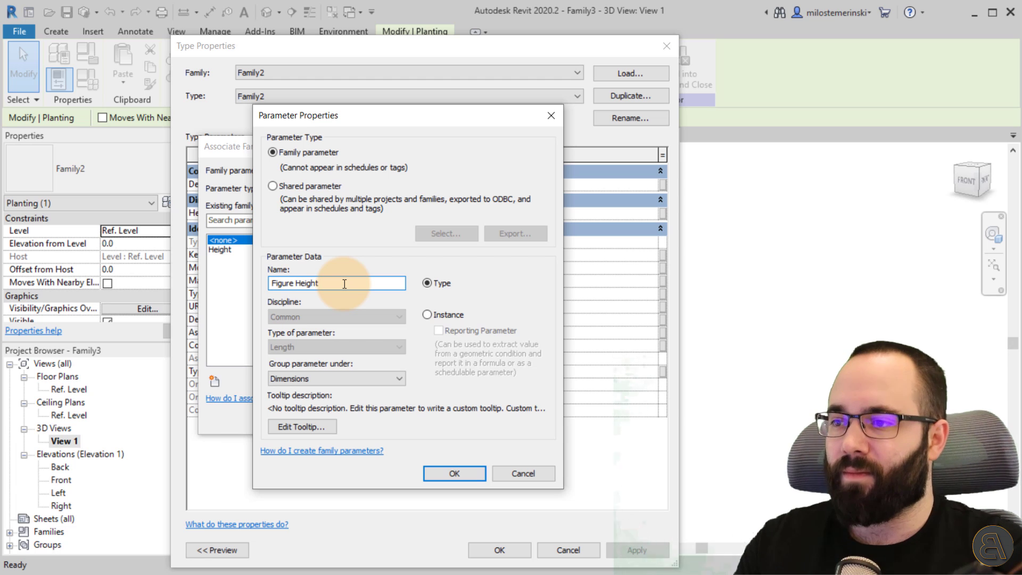
pyautogui.click(428, 315)
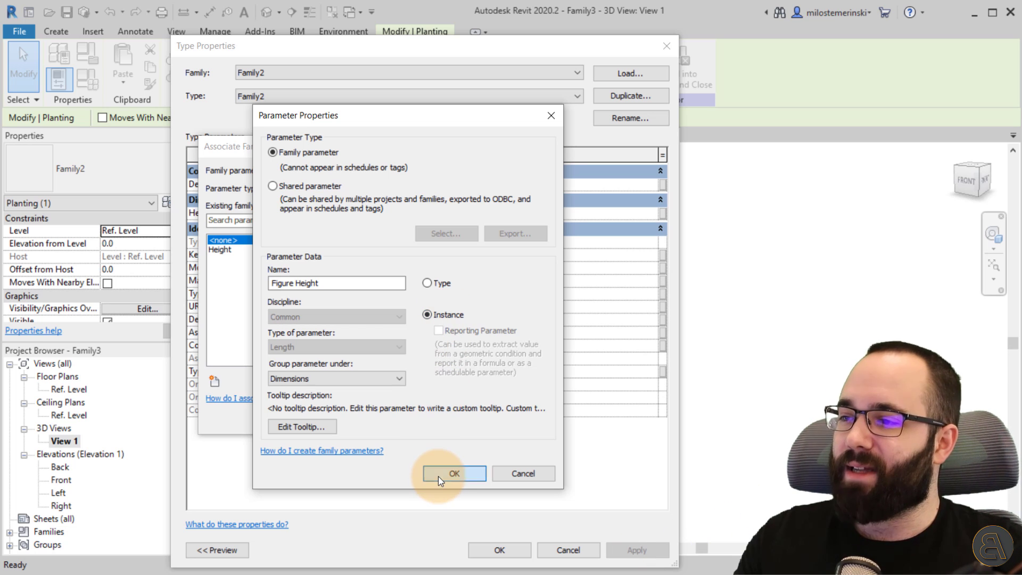
pyautogui.click(453, 473)
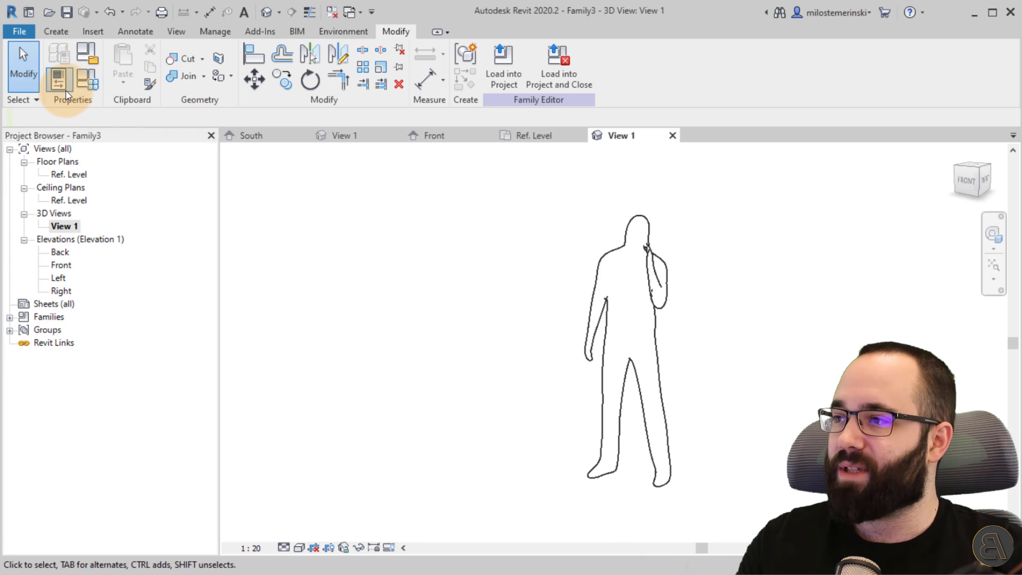
pyautogui.click(59, 78)
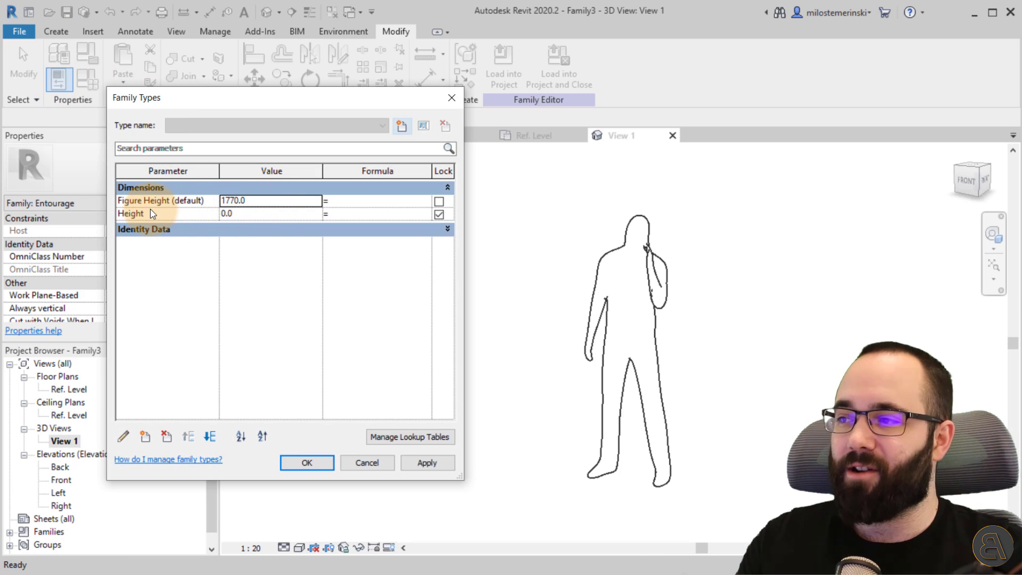
pyautogui.click(269, 200)
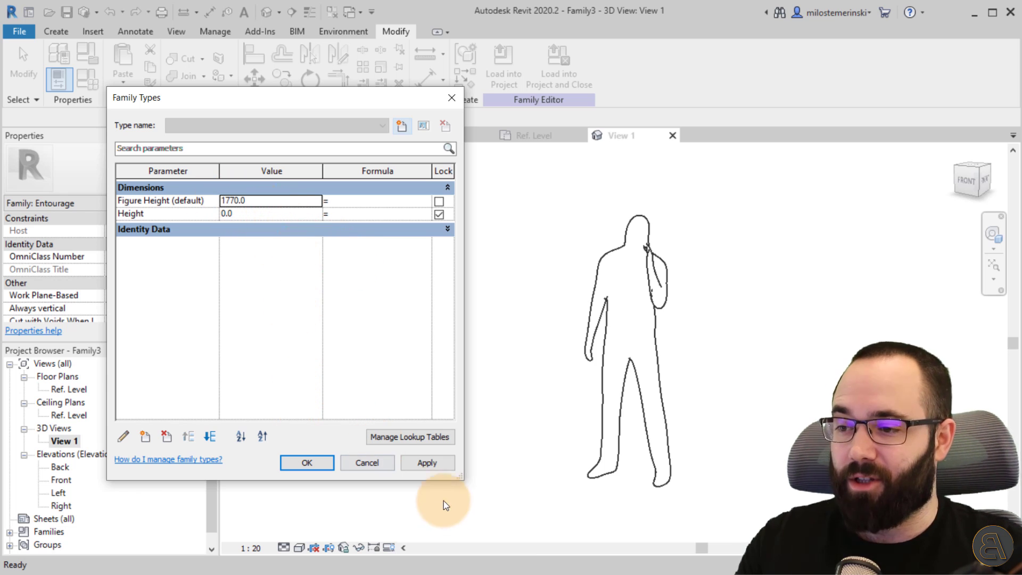
pyautogui.click(306, 462)
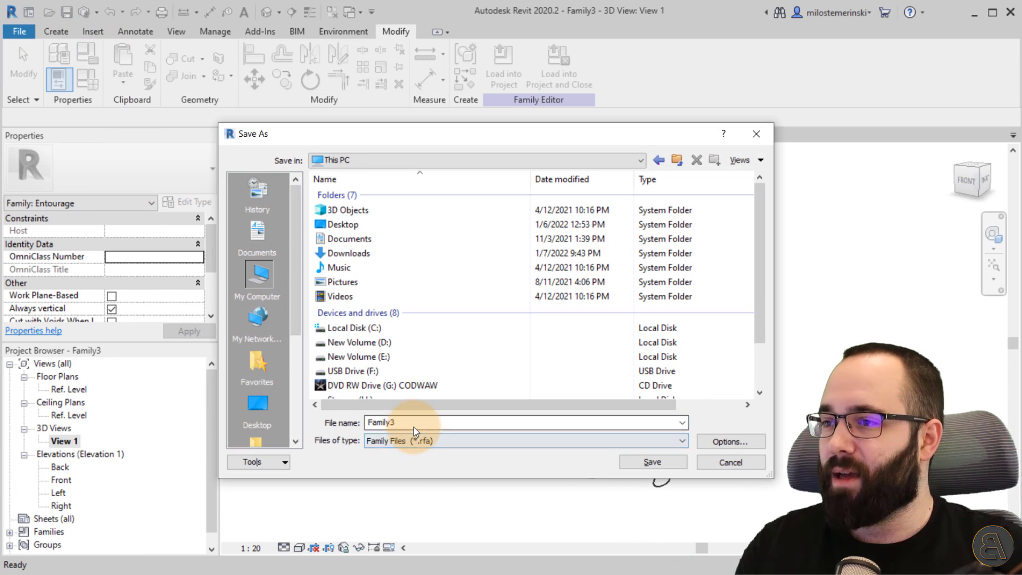
# Save the family to the Desktop as 'Scalabe Figure' and begin loading it into a project
pyautogui.click(256, 403)
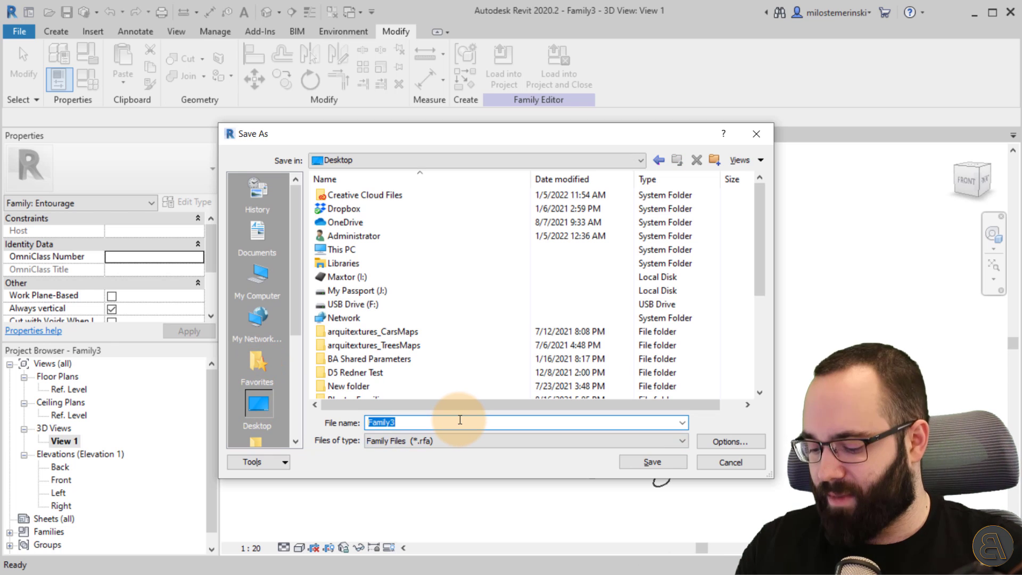
pyautogui.write('Scalabe')
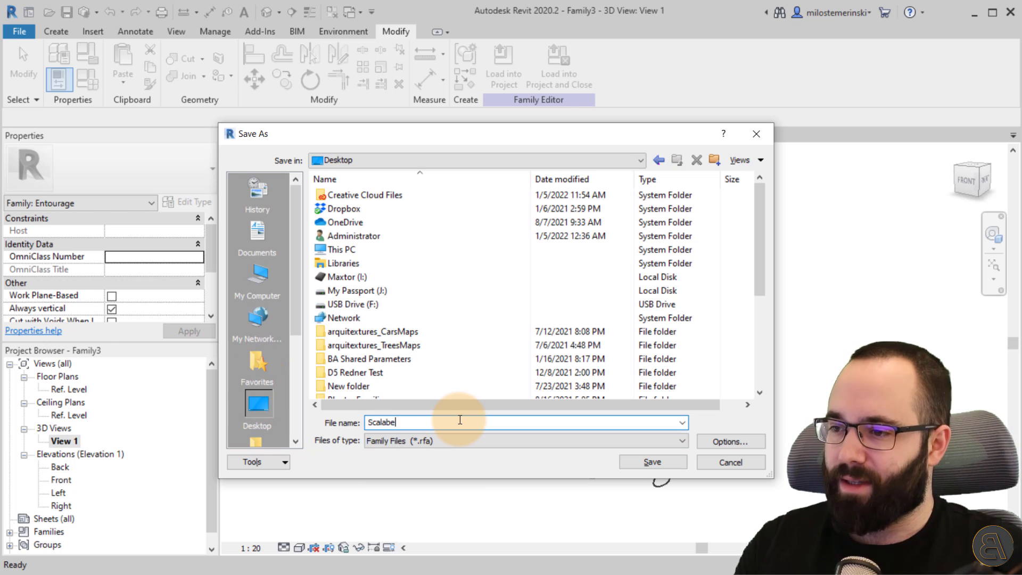
pyautogui.write('Figure')
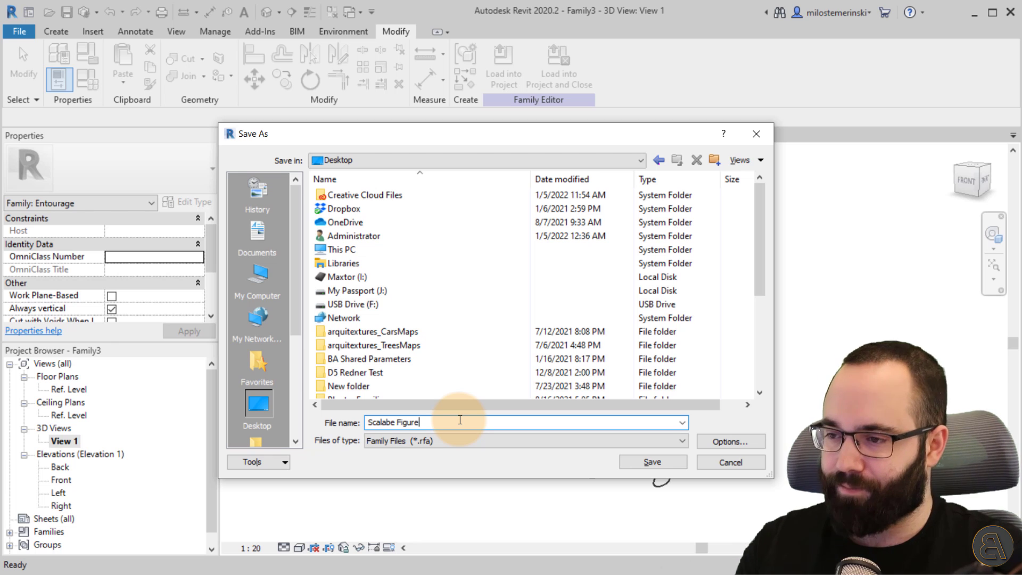
pyautogui.click(651, 462)
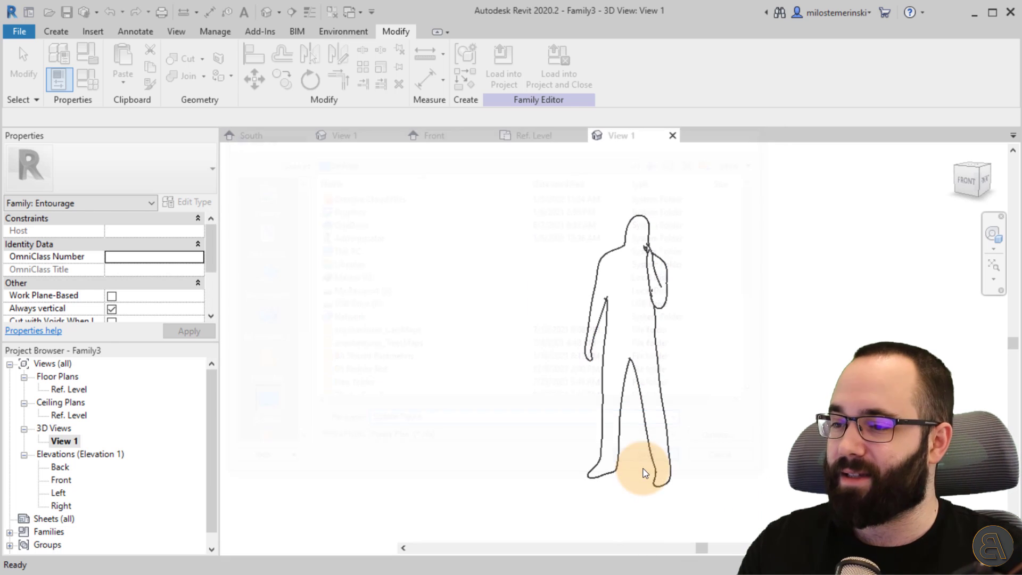
pyautogui.click(557, 65)
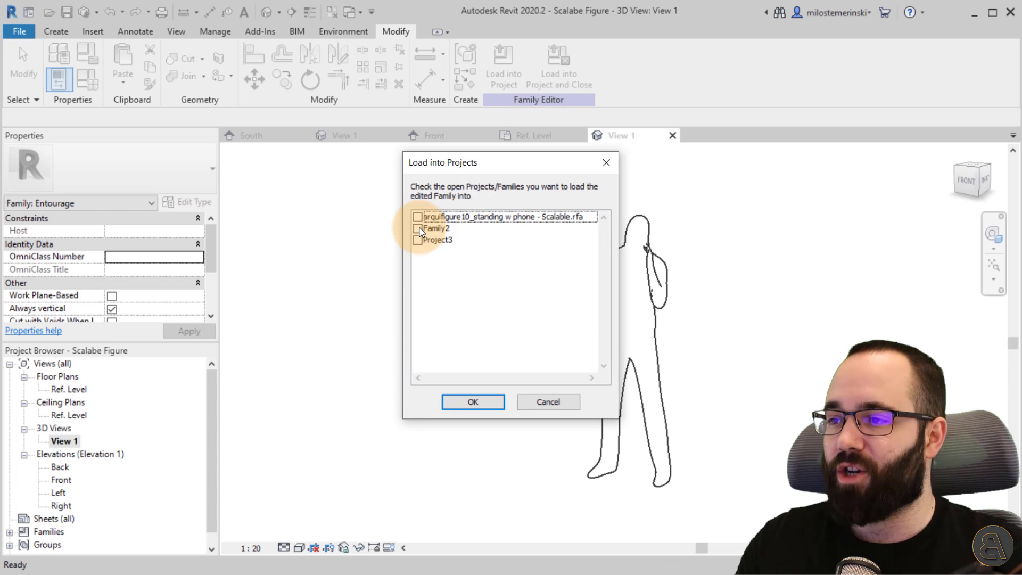
# Load Scalabe Figure into Project3 and open the project's {3D} view
pyautogui.click(418, 240)
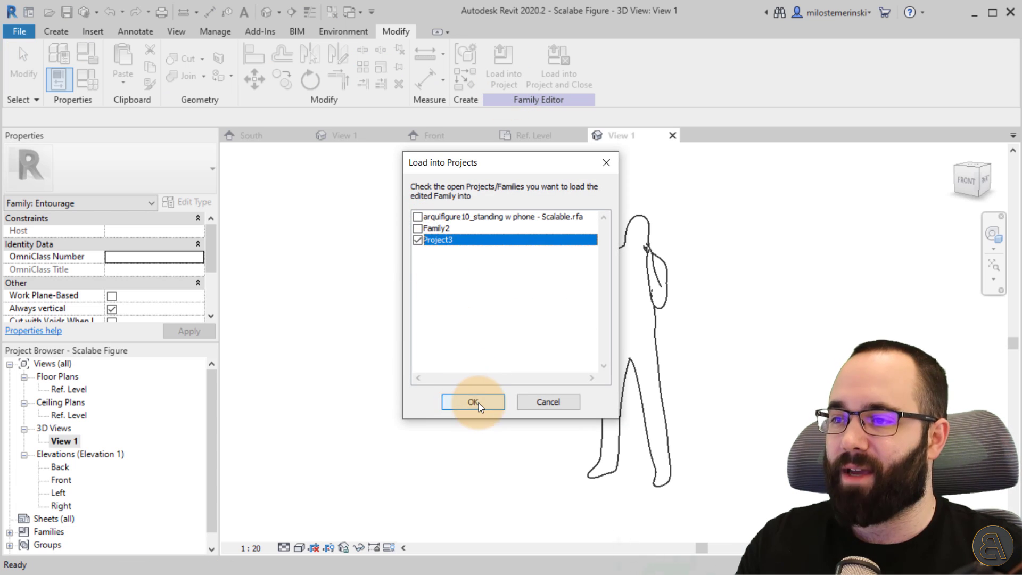
pyautogui.click(472, 401)
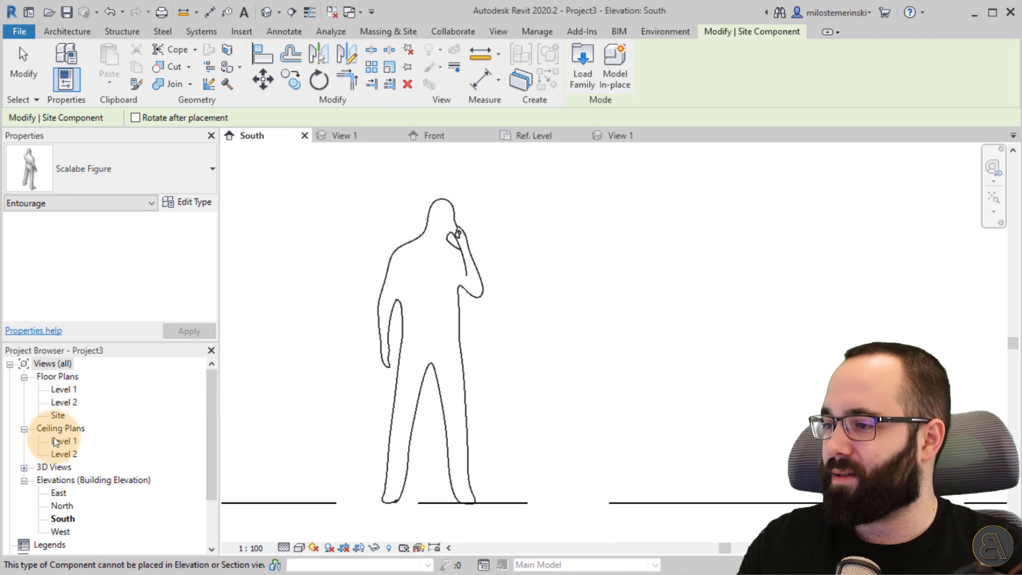
pyautogui.doubleClick(58, 479)
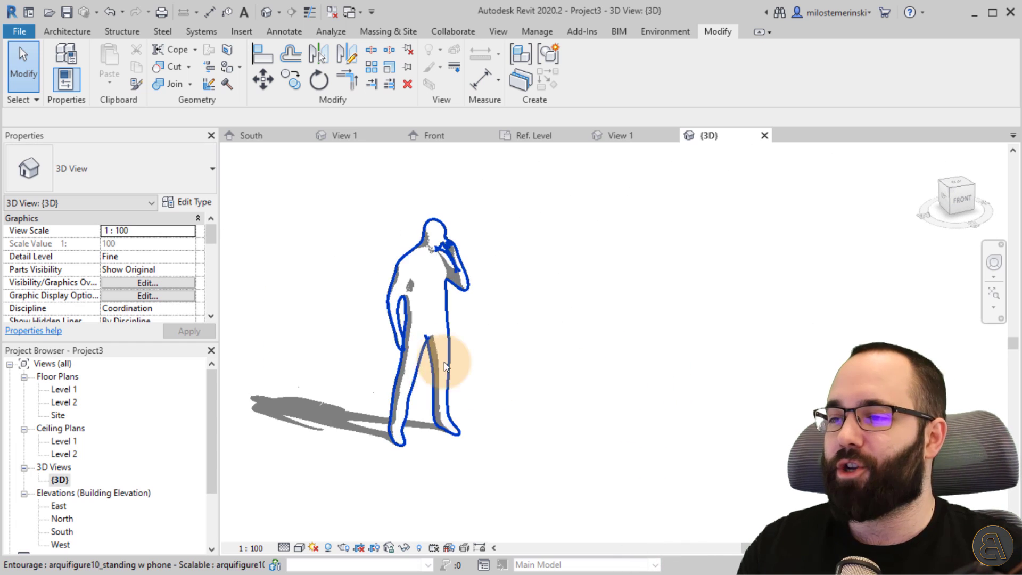
# Place a Scalabe Figure component and set its Figure Height to 2770.0
pyautogui.click(67, 31)
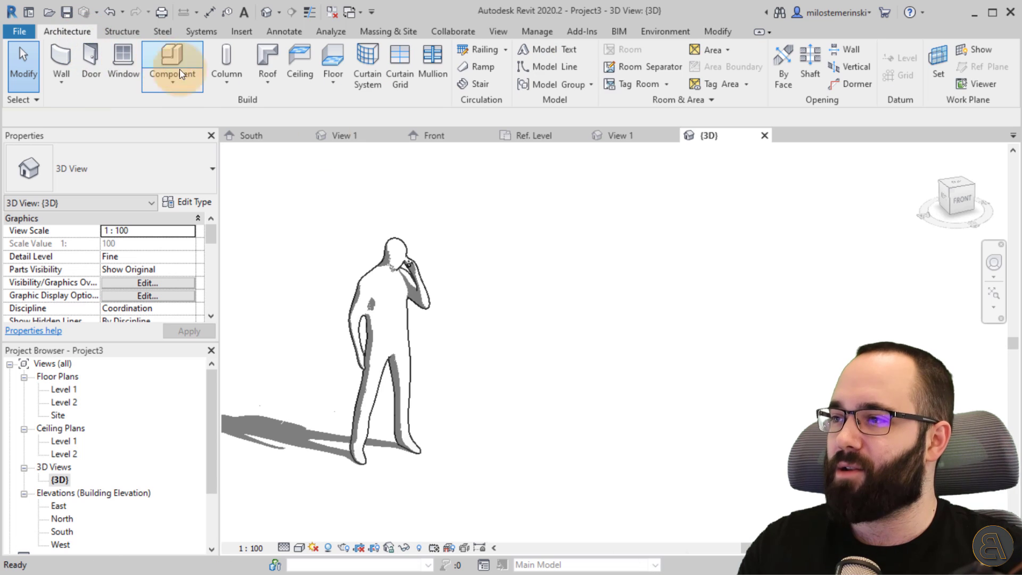
pyautogui.click(171, 63)
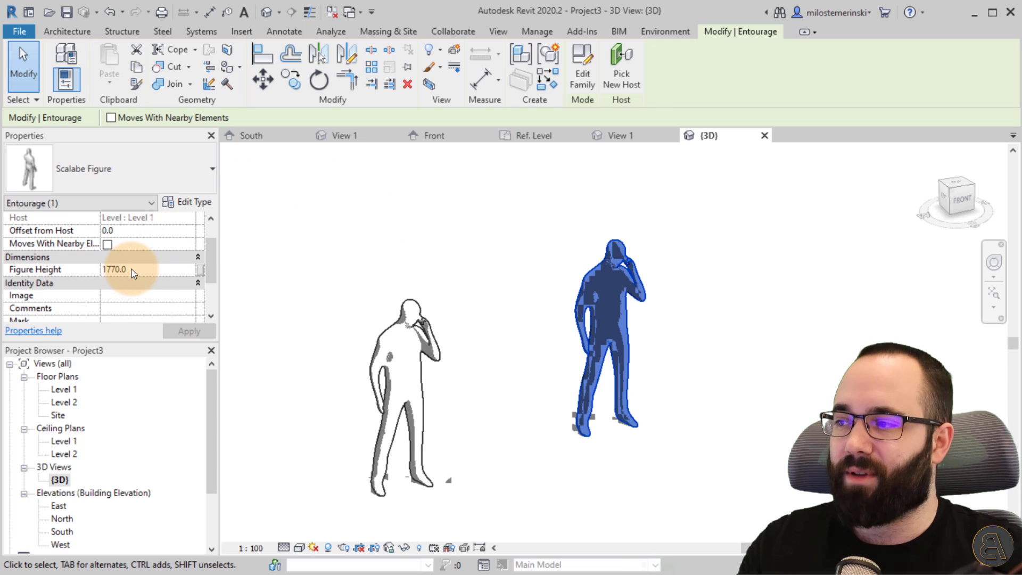
pyautogui.click(121, 269)
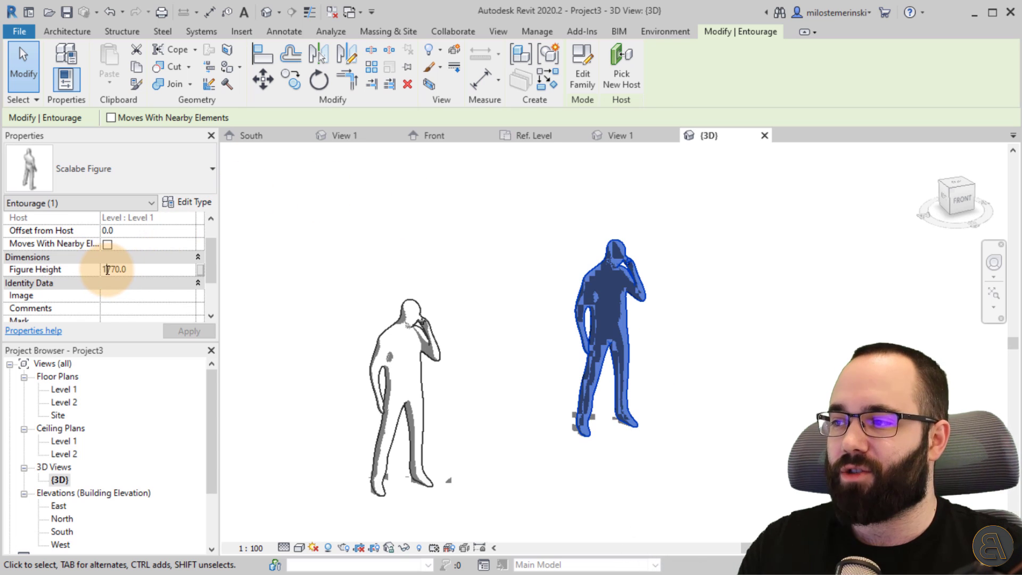
pyautogui.write('2770.0')
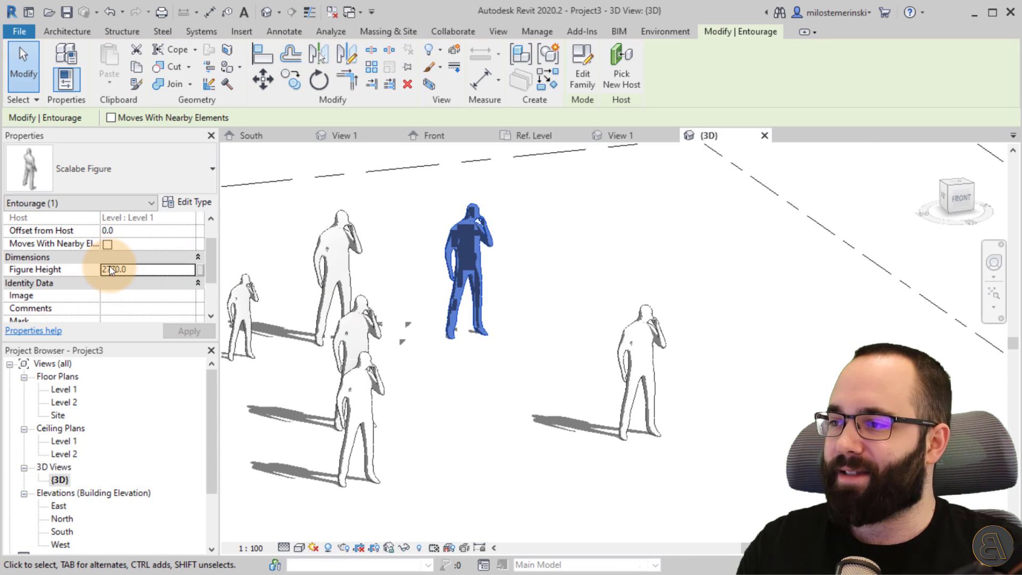
# Change other figures' Figure Height values, including 770.0 and 20770.0
pyautogui.write('770.0')
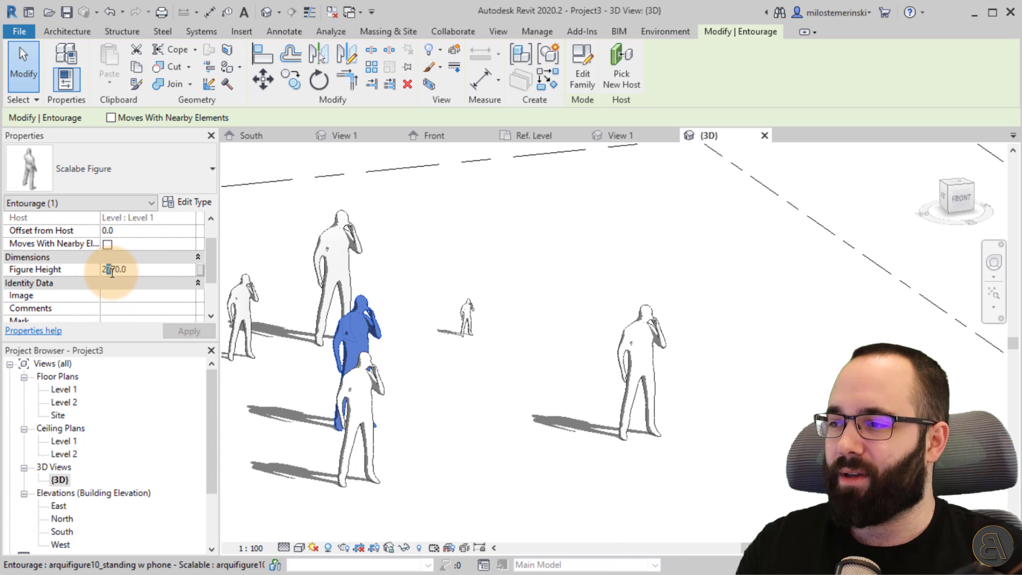
pyautogui.click(189, 331)
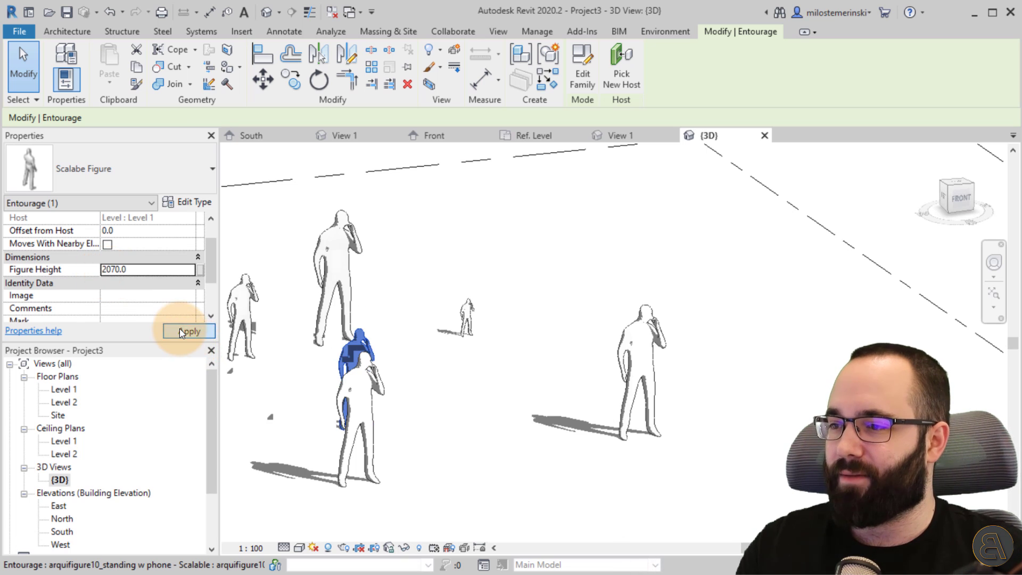
pyautogui.click(189, 331)
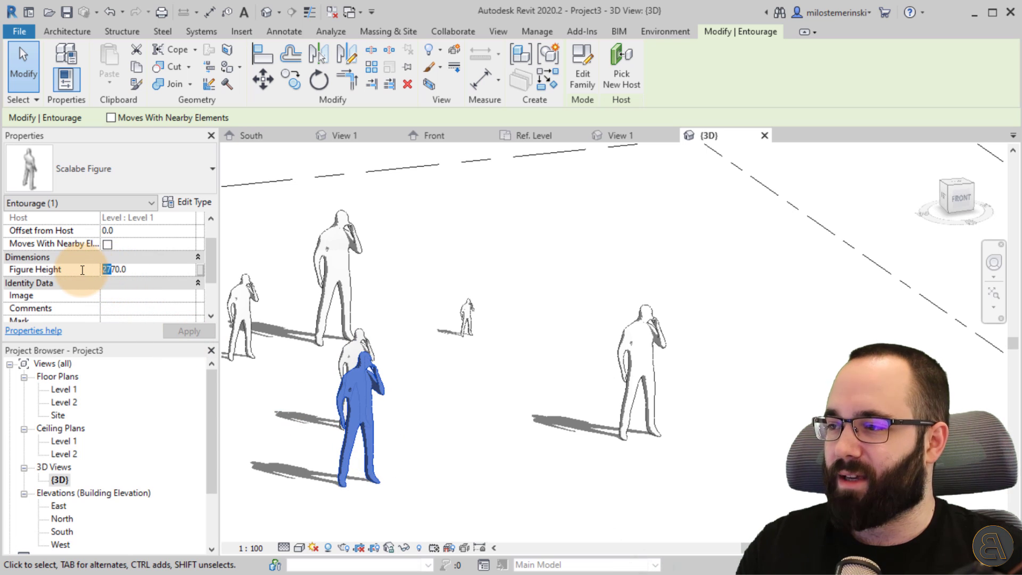
pyautogui.click(188, 332)
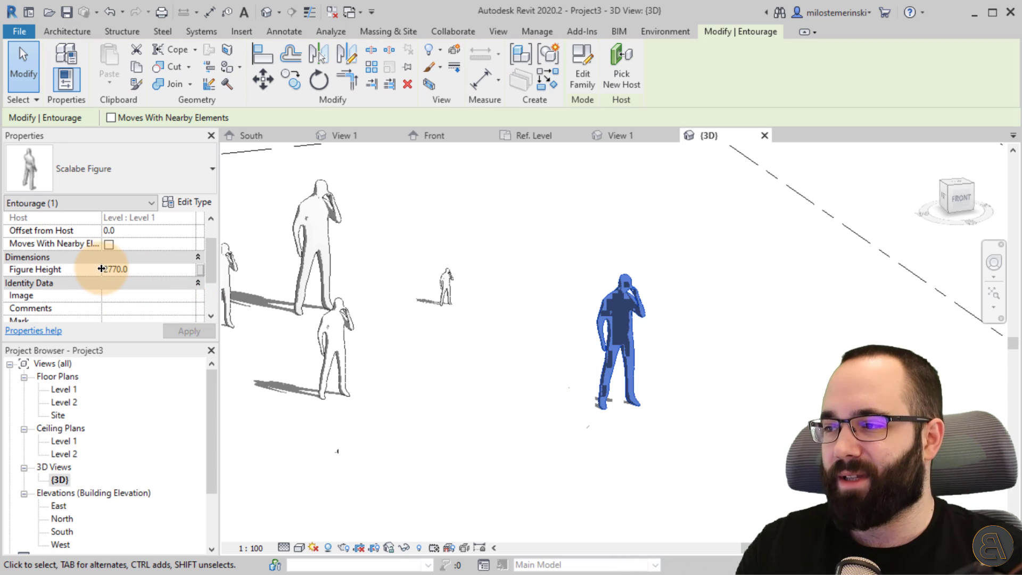
pyautogui.click(114, 268)
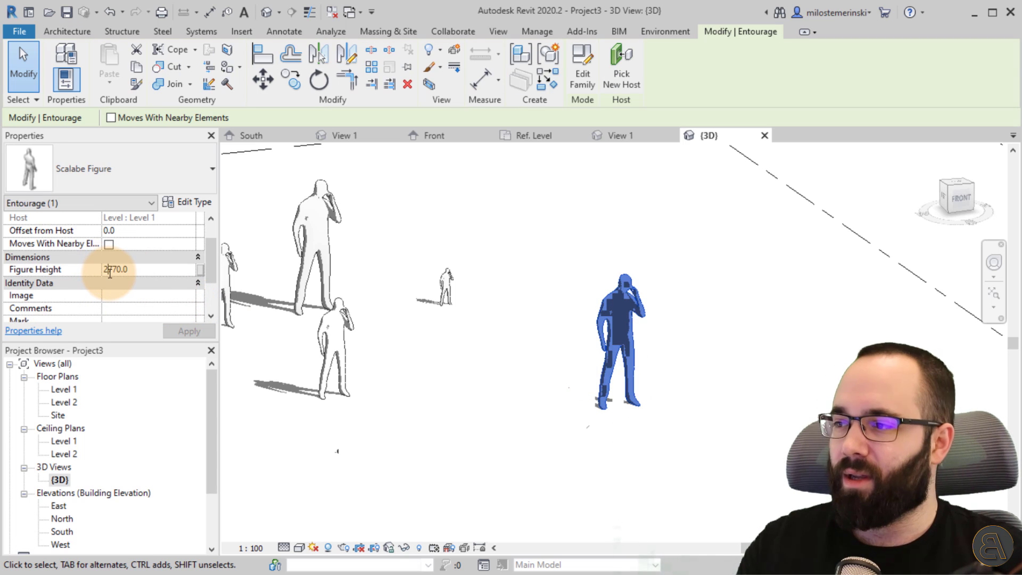
pyautogui.write('20770.0')
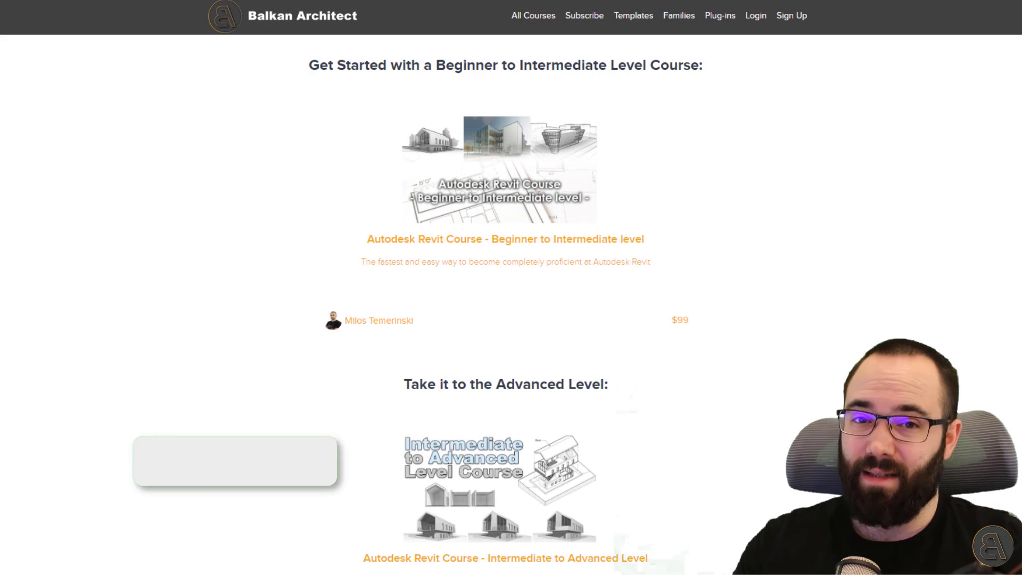
# Scroll down the Balkan Architect course list to the advanced Revit course
pyautogui.scroll(-3)
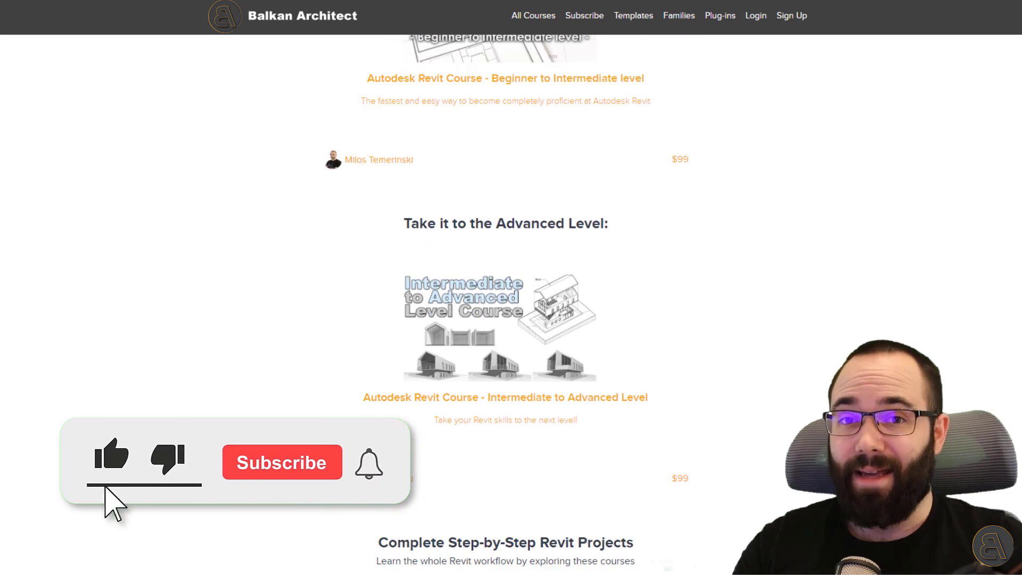